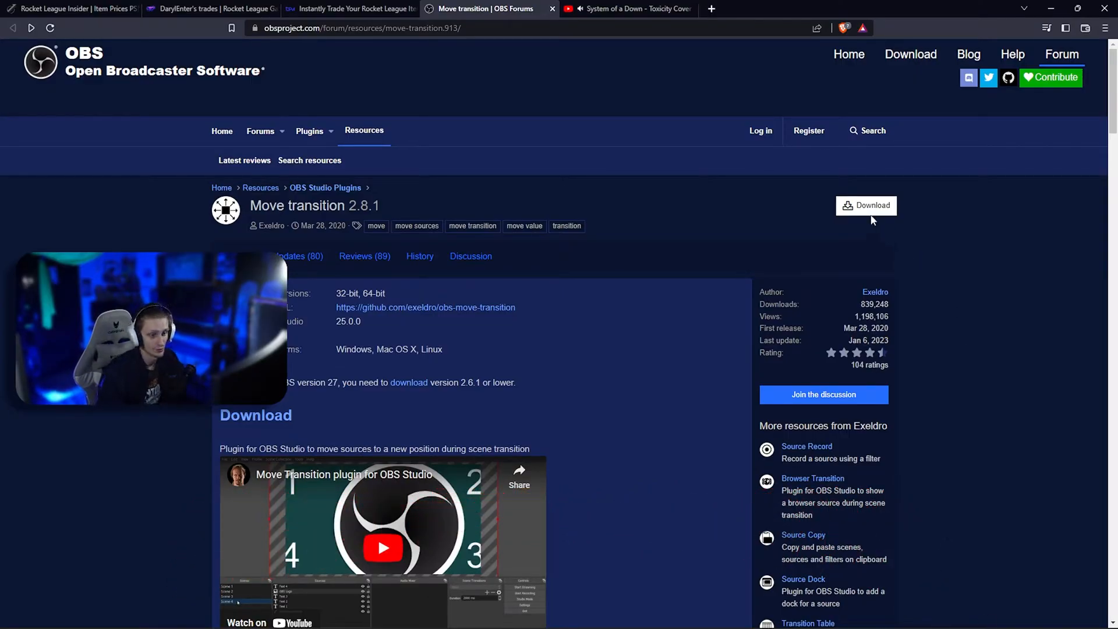
{"action": "mouse_move", "coordinate": [870, 210]}
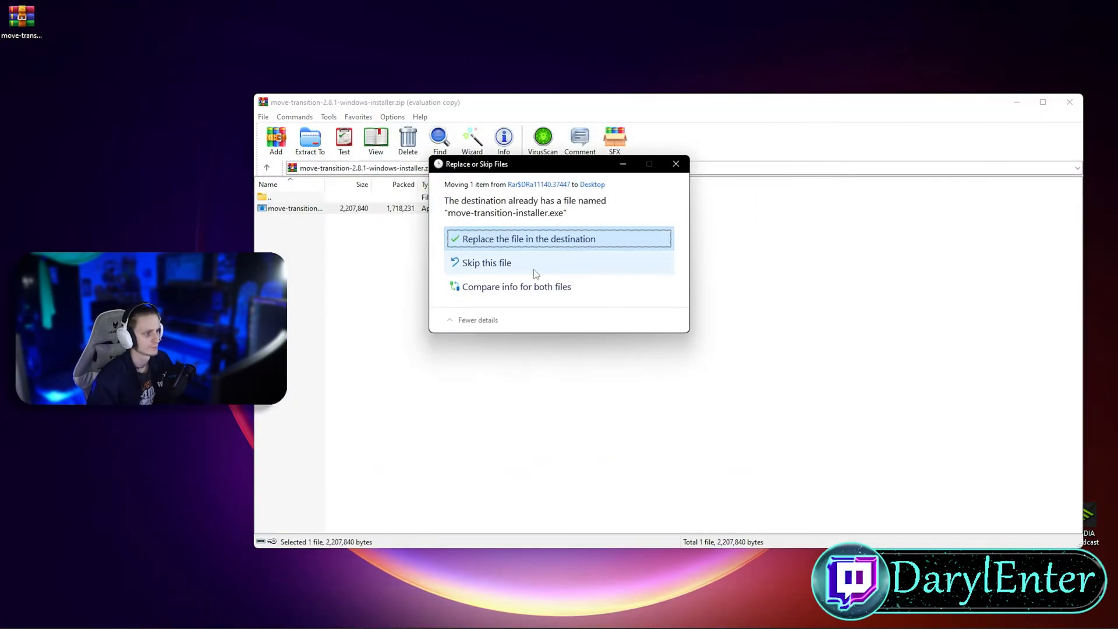
Replace the existing Move transition installer on the desktop with the extracted copy.
{"action": "left_click", "coordinate": [531, 239]}
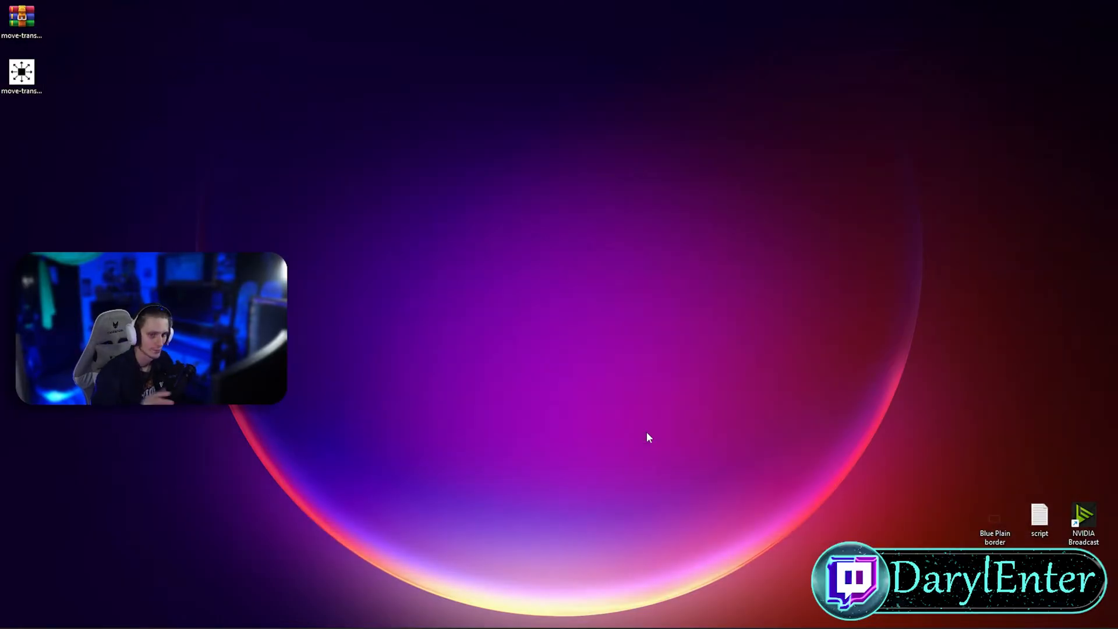
Launch OBS Studio from the desktop right-click menu.
{"action": "right_click", "coordinate": [200, 143]}
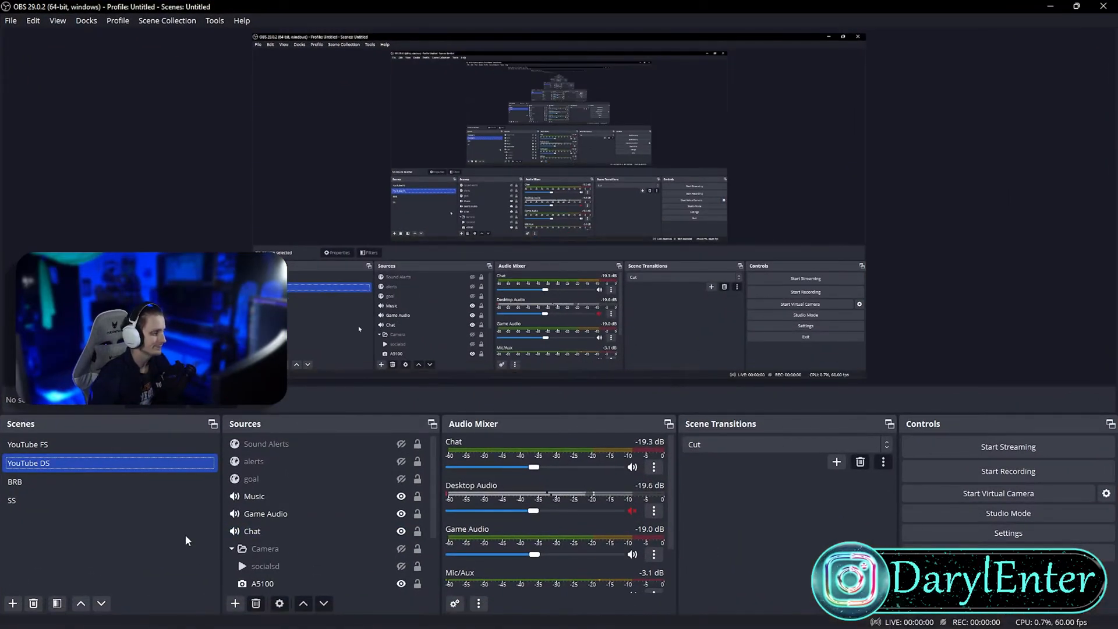
Add a scene named 'replays', then reselect the YouTube DS scene.
{"action": "left_click", "coordinate": [12, 603]}
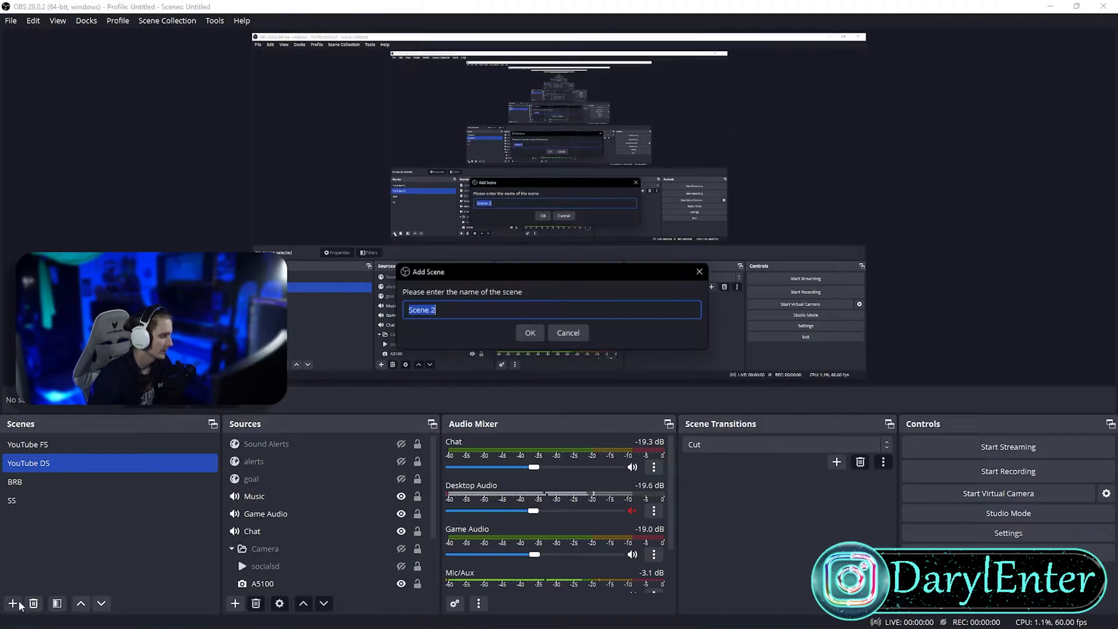
{"action": "type", "text": "replays"}
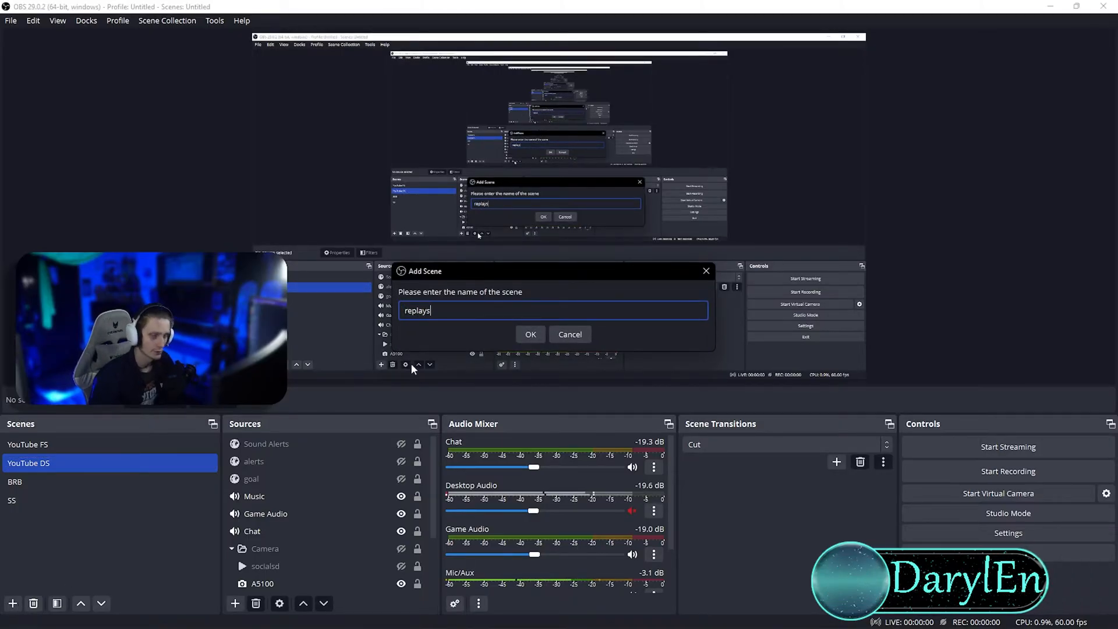
{"action": "left_click", "coordinate": [530, 333]}
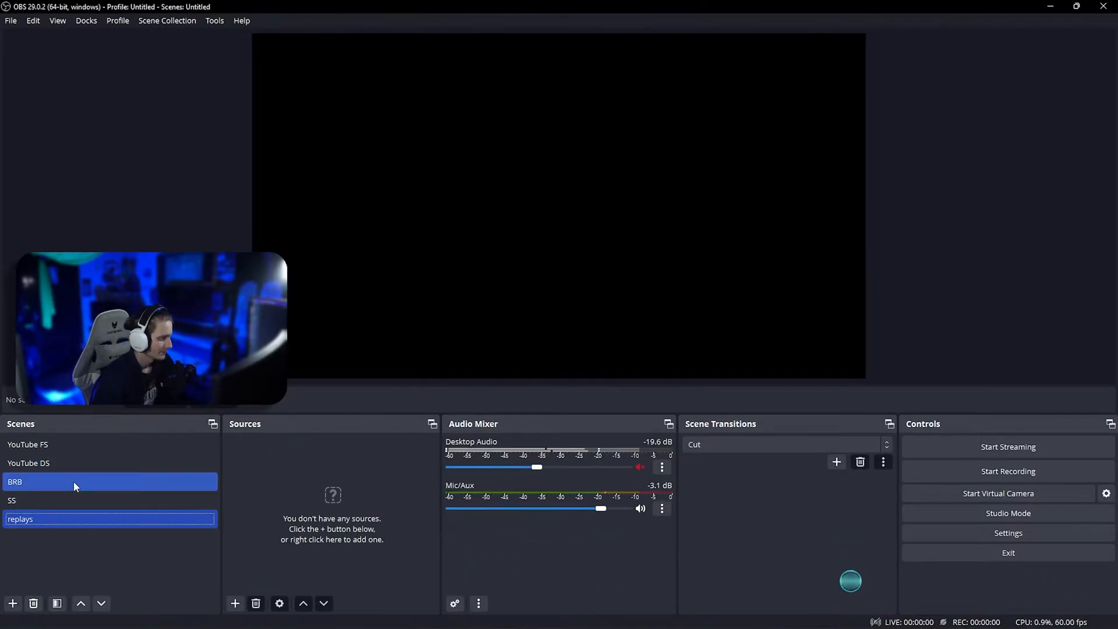
{"action": "left_click", "coordinate": [29, 463]}
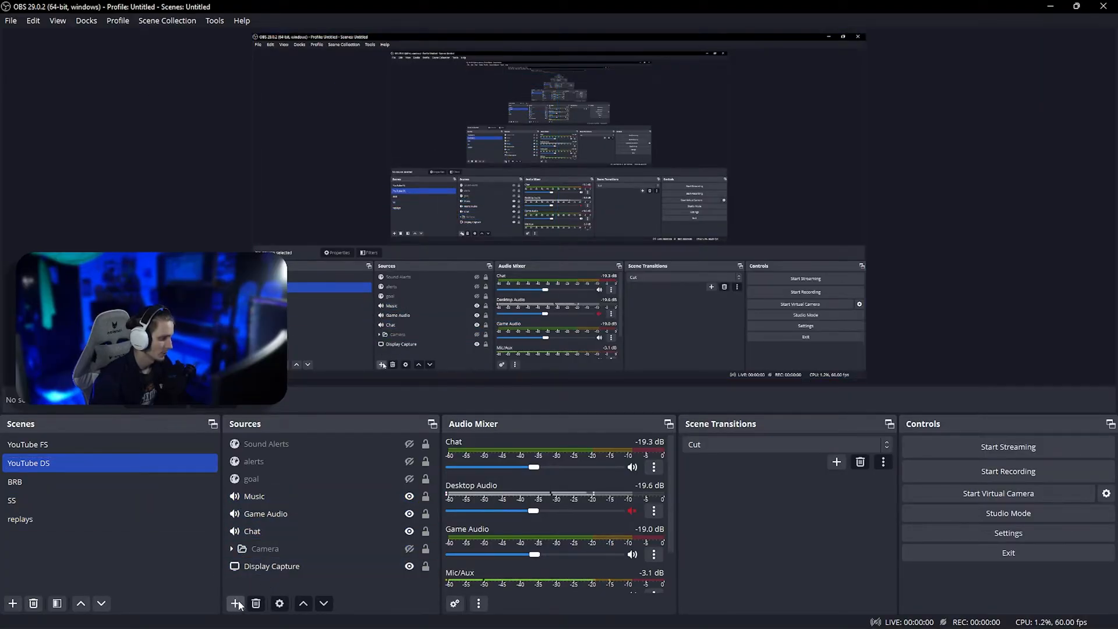
Add the existing replays scene as a Scene source in YouTube DS.
{"action": "left_click", "coordinate": [235, 603]}
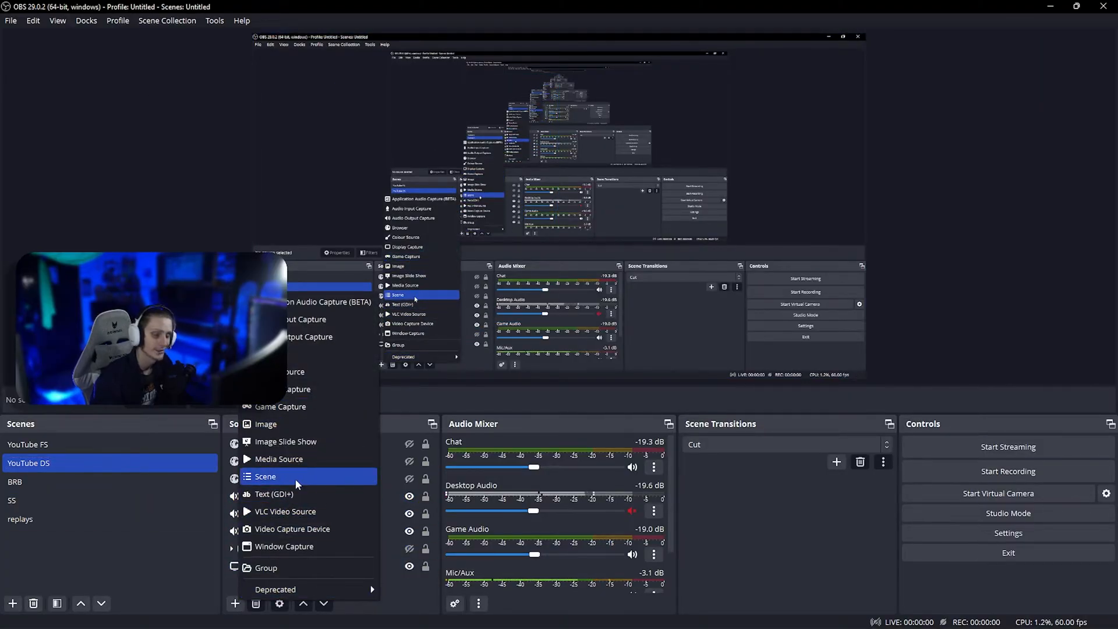
{"action": "left_click", "coordinate": [265, 476]}
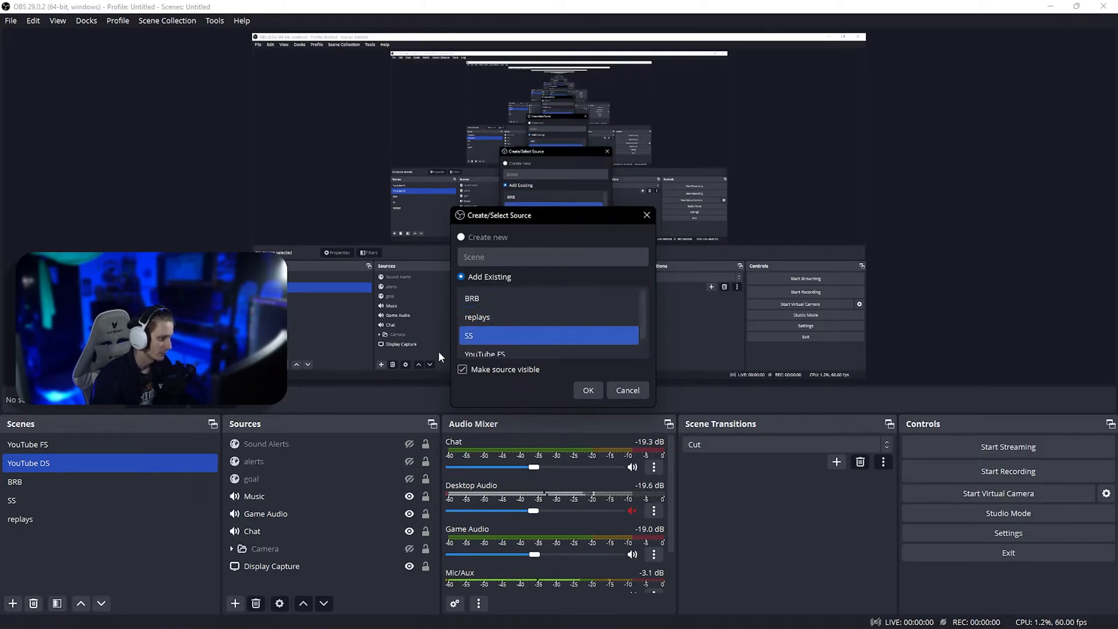
{"action": "left_click", "coordinate": [476, 317]}
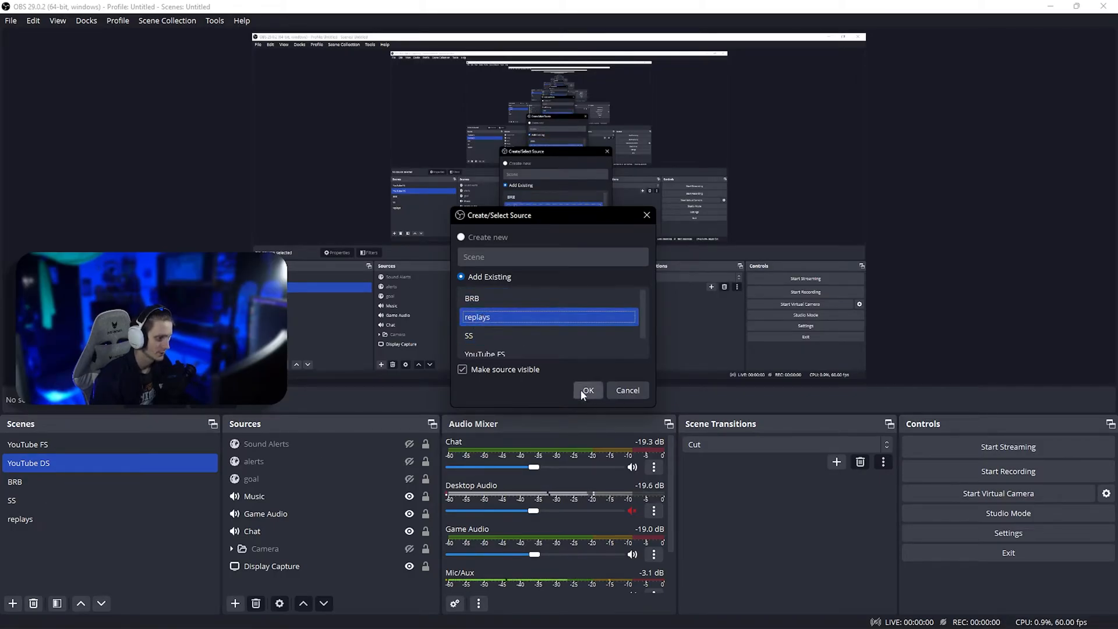
{"action": "left_click", "coordinate": [587, 390]}
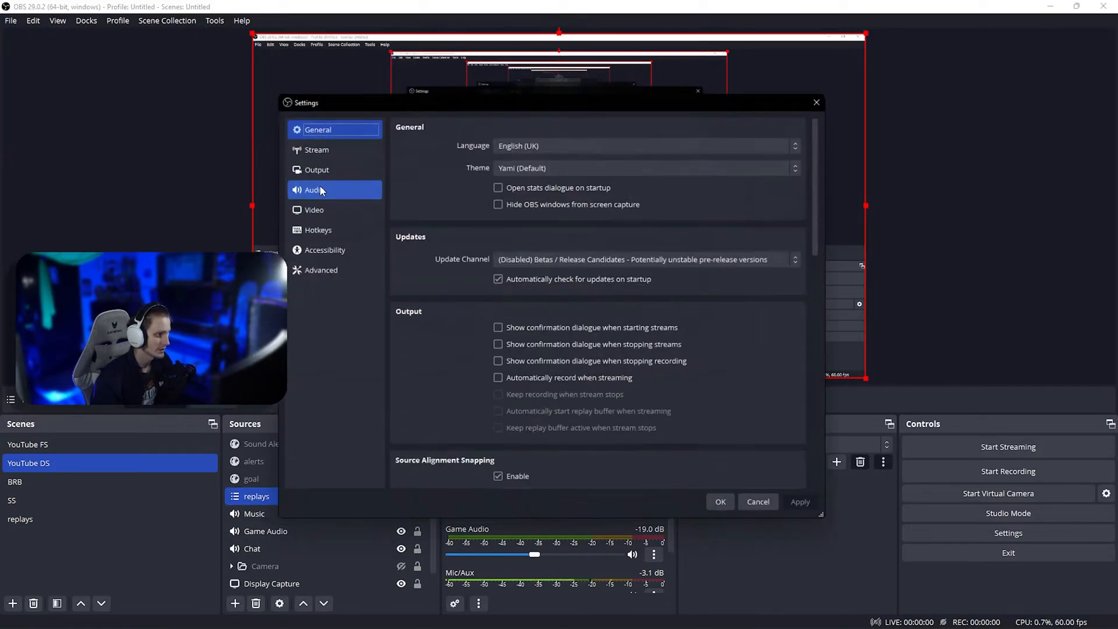
Enable the replay buffer, set the recording path to Desktop/replays, and apply.
{"action": "left_click", "coordinate": [317, 169]}
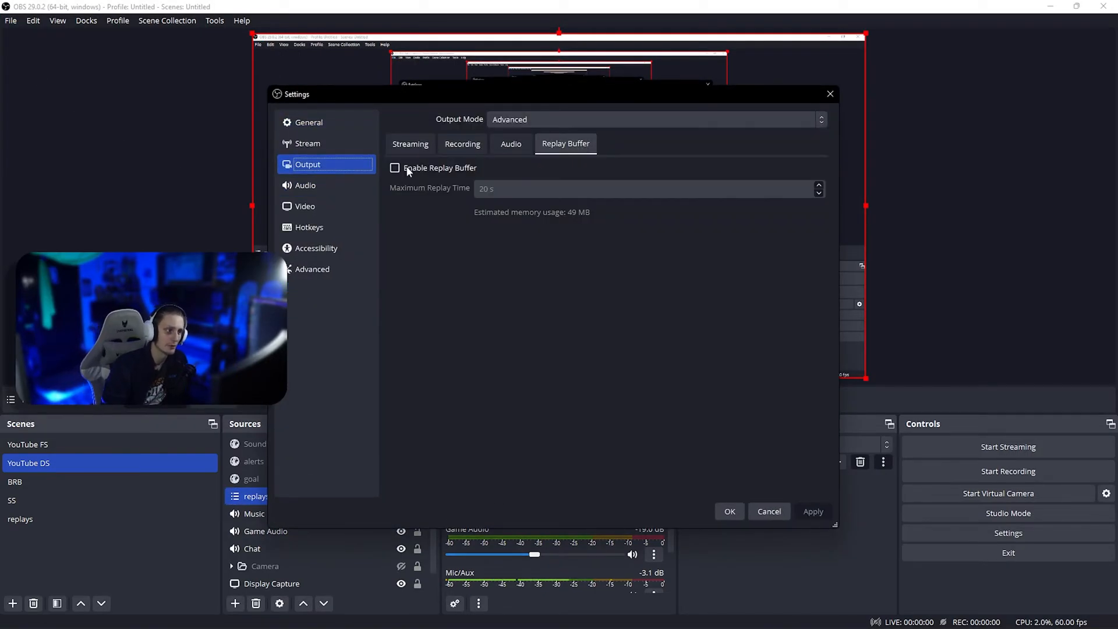
{"action": "left_click", "coordinate": [395, 168]}
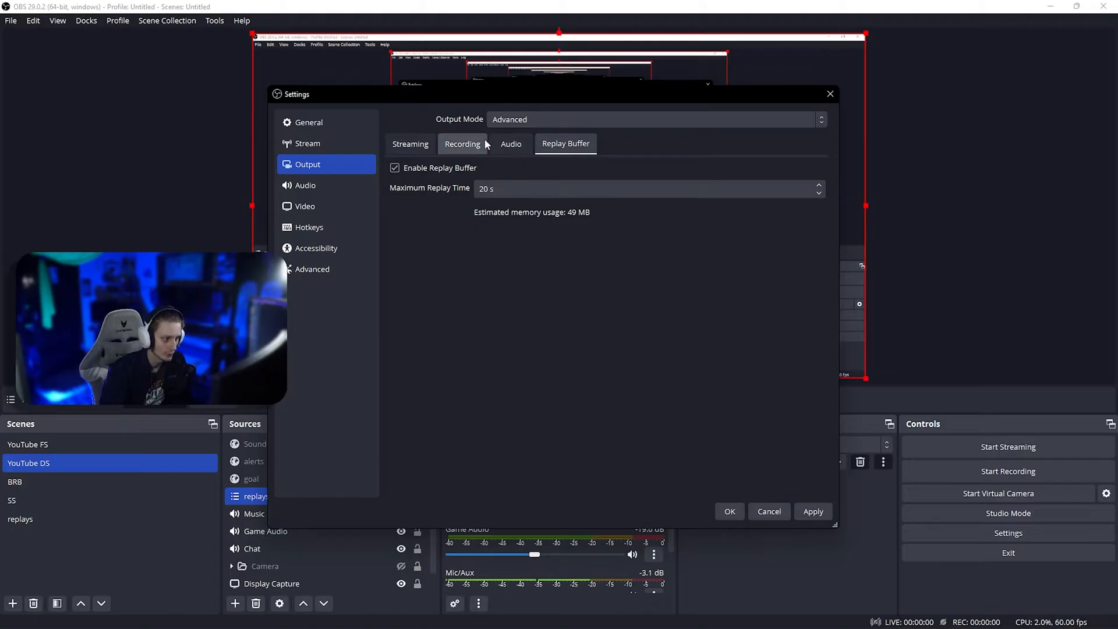
{"action": "left_click", "coordinate": [462, 143]}
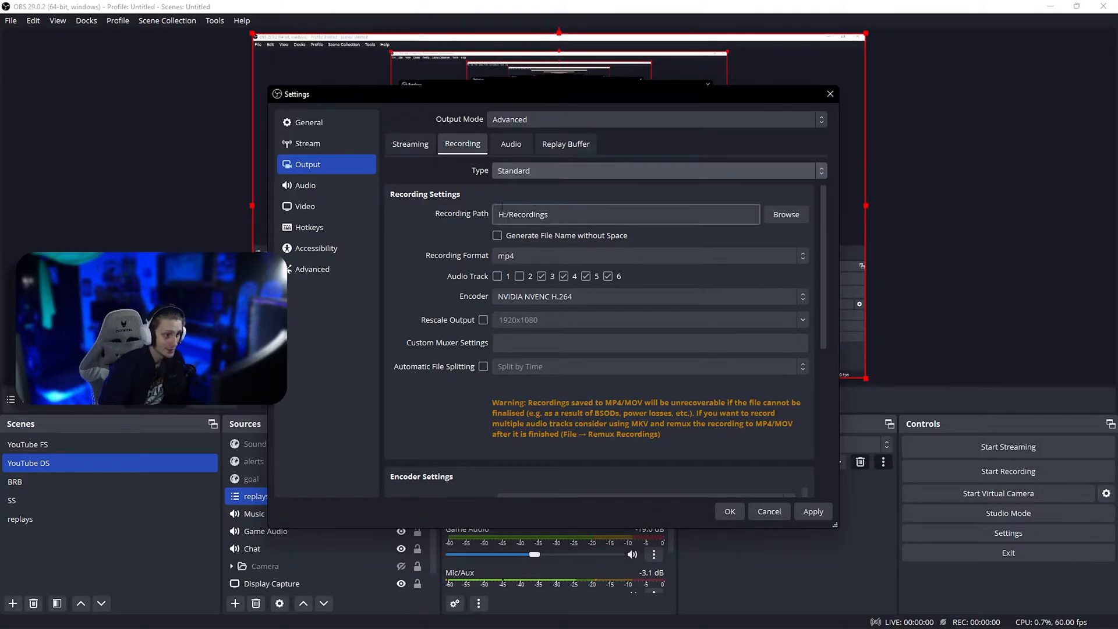
{"action": "left_click", "coordinate": [785, 213]}
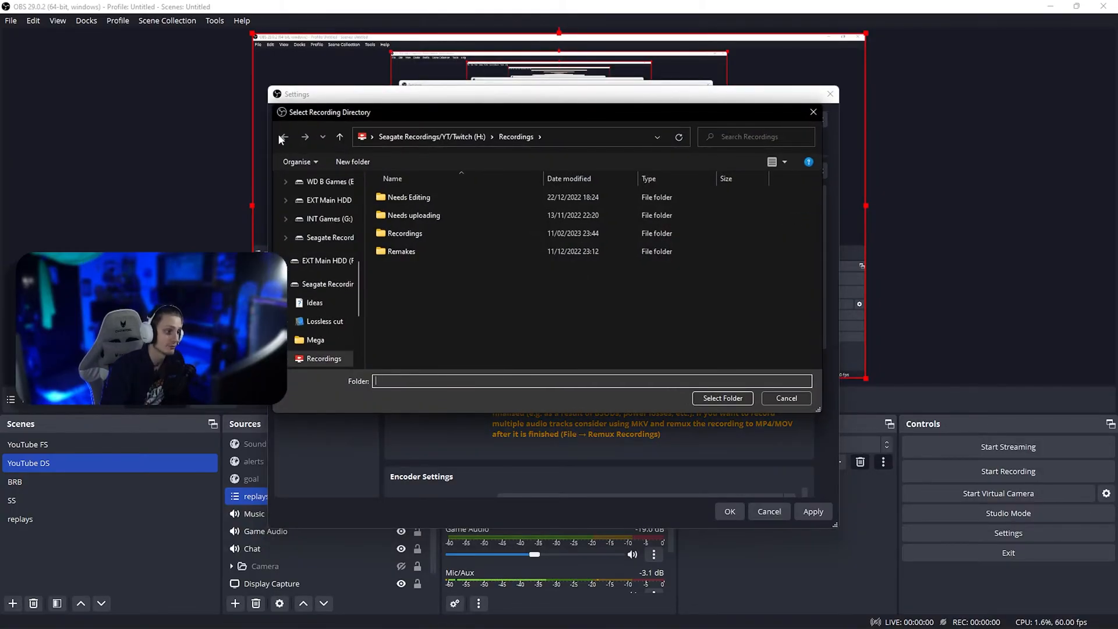
{"action": "left_click", "coordinate": [319, 246]}
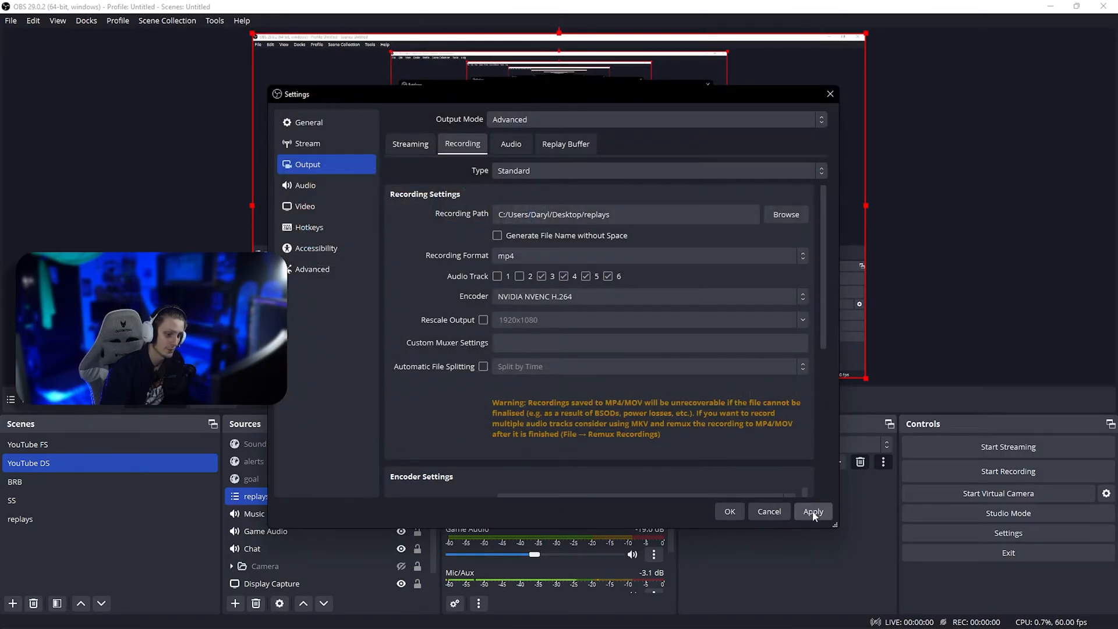
{"action": "left_click", "coordinate": [813, 511]}
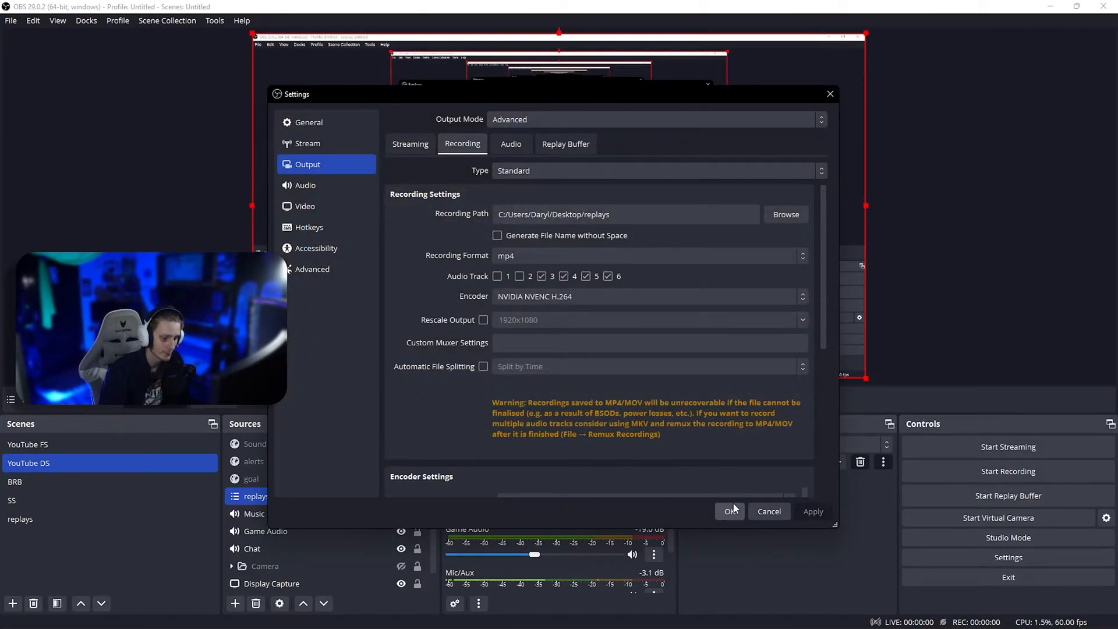
Turn on 'Automatically start replay buffer when streaming' in General settings and confirm.
{"action": "left_click", "coordinate": [308, 122]}
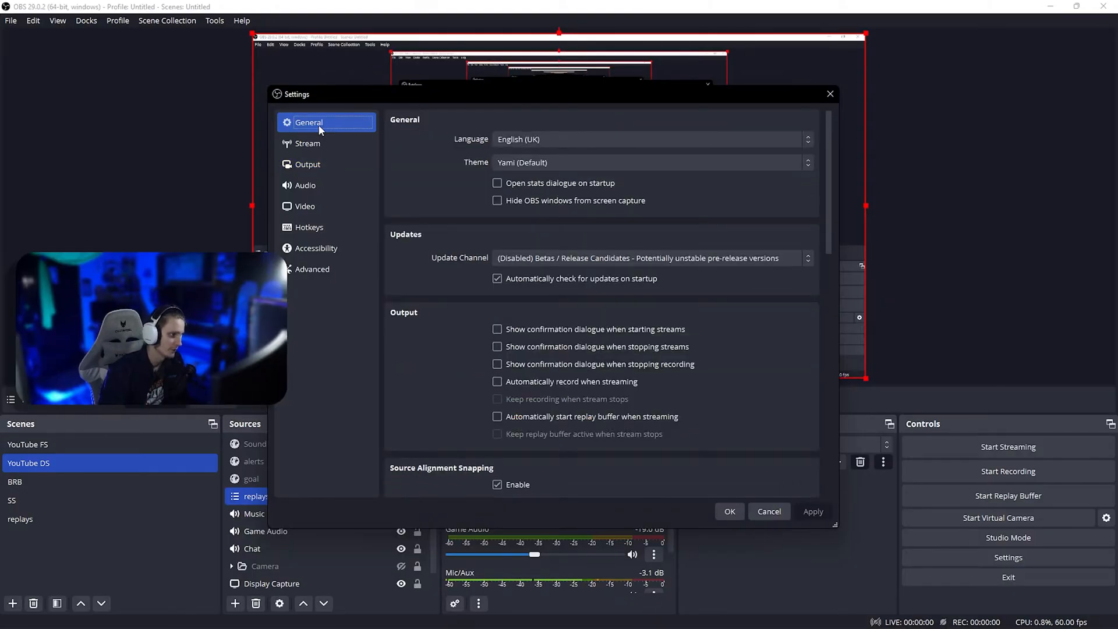
{"action": "left_click", "coordinate": [496, 416]}
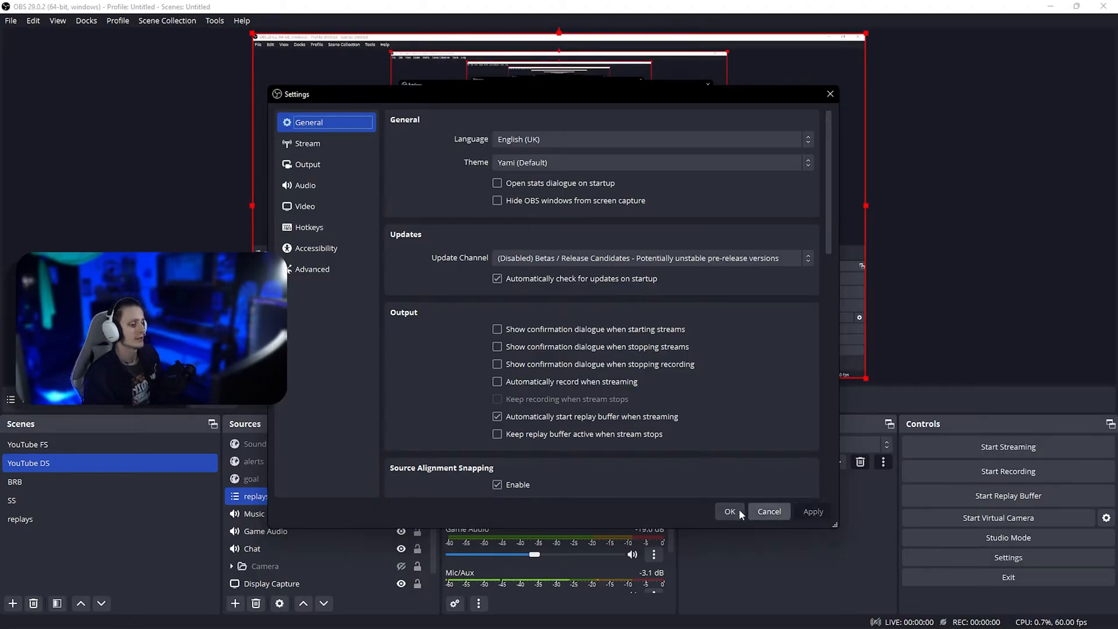
{"action": "left_click", "coordinate": [729, 511]}
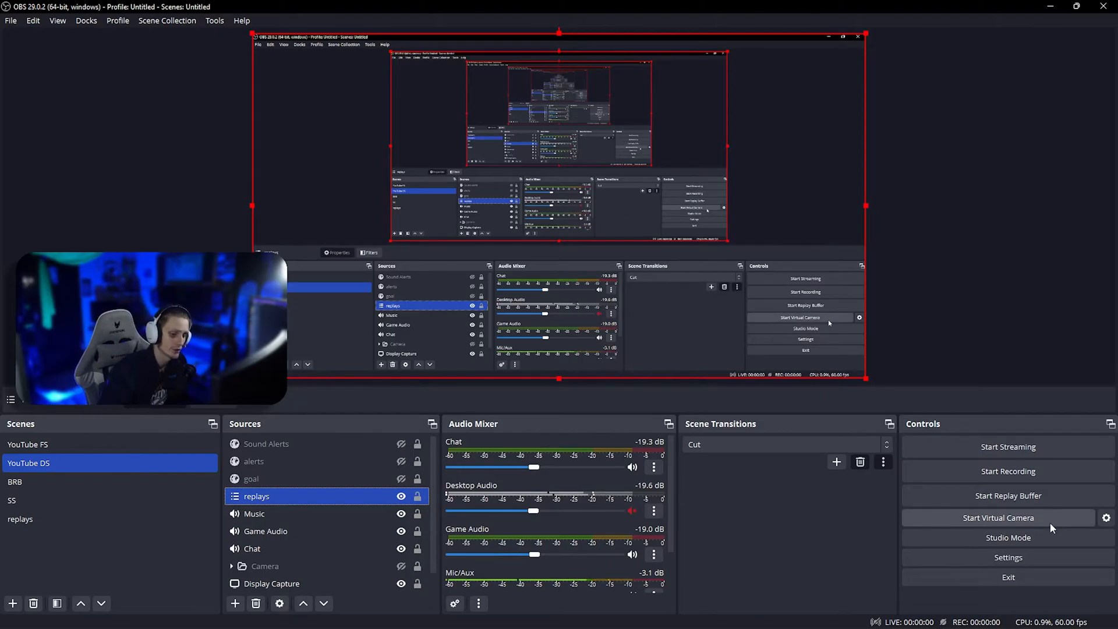
Start the replay buffer, save a test clip, and open the replays scene.
{"action": "left_click", "coordinate": [1007, 495]}
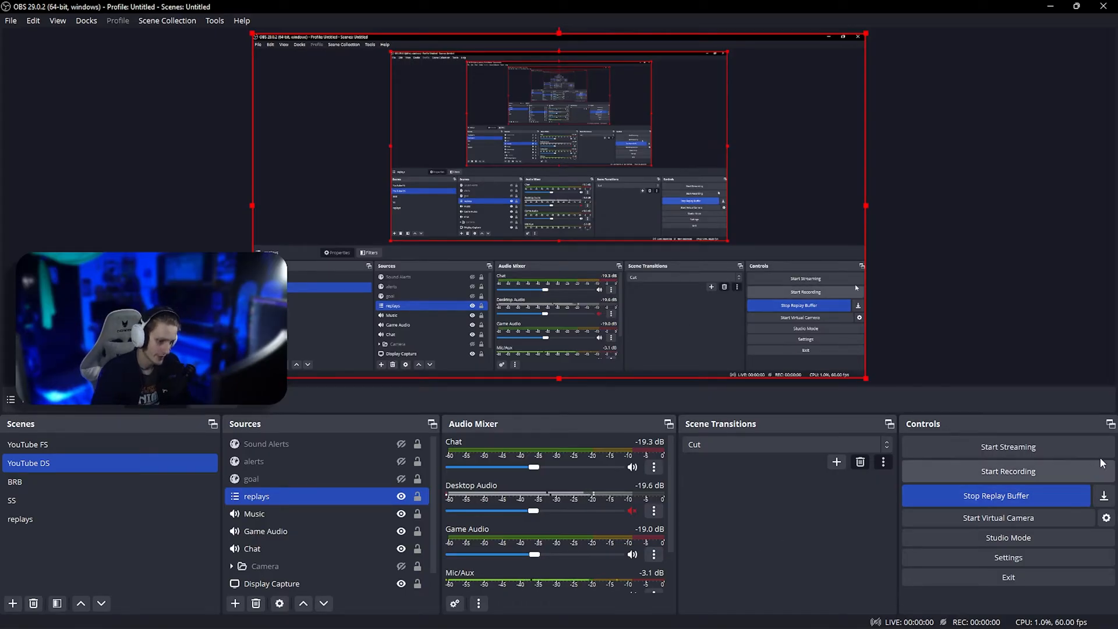
{"action": "left_click", "coordinate": [1104, 496]}
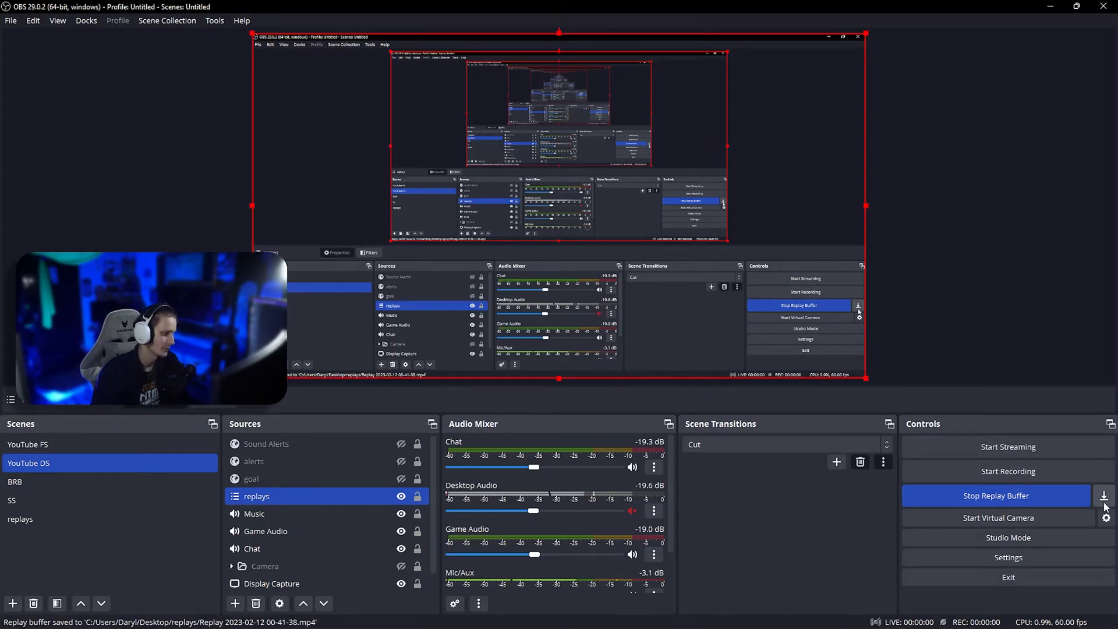
{"action": "left_click", "coordinate": [1007, 496]}
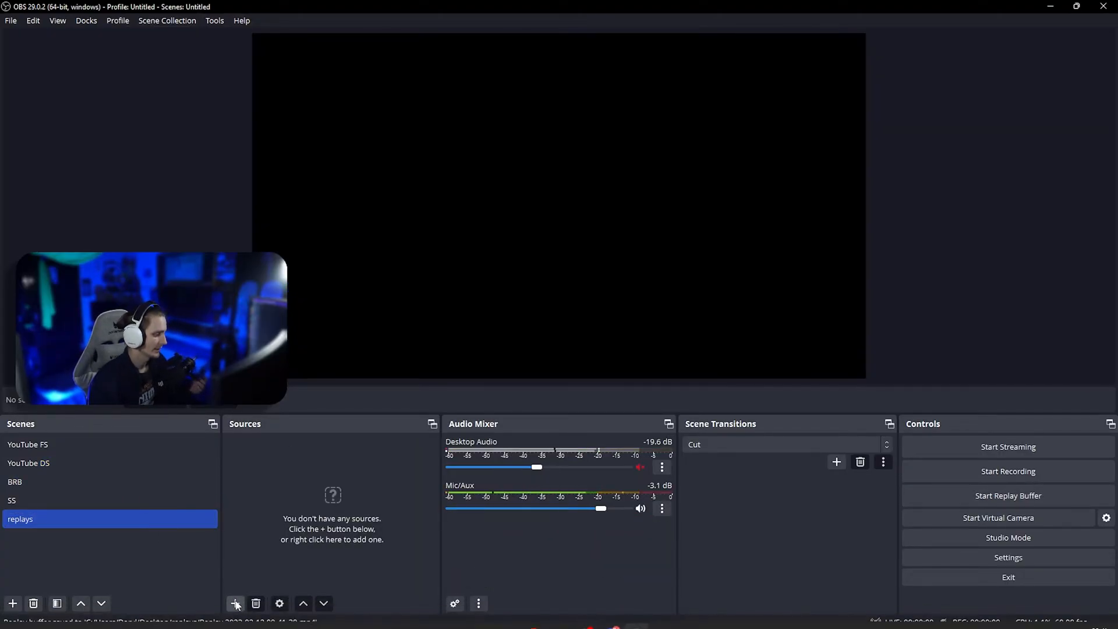
Add a Media Source named 'replay' to the replays scene.
{"action": "left_click", "coordinate": [235, 603]}
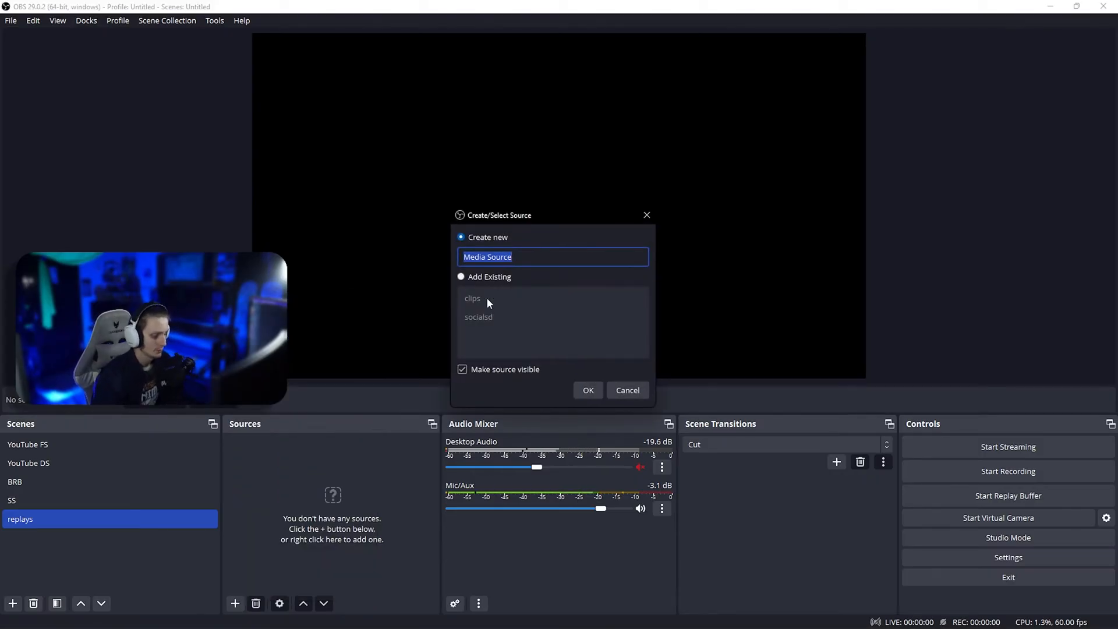
{"action": "type", "text": "replay"}
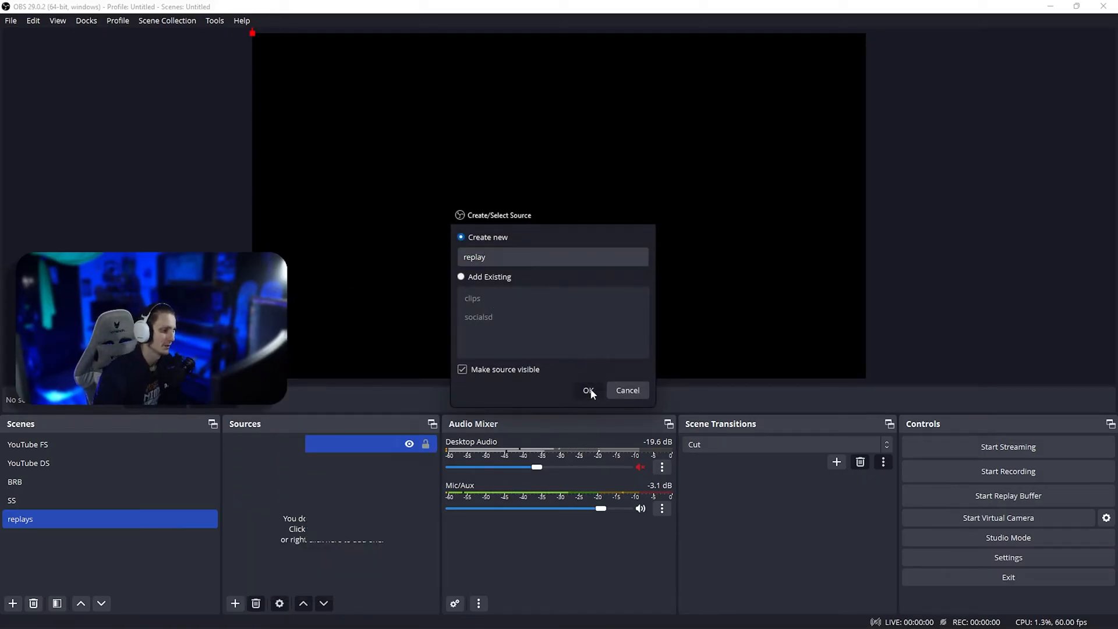
{"action": "left_click", "coordinate": [587, 390]}
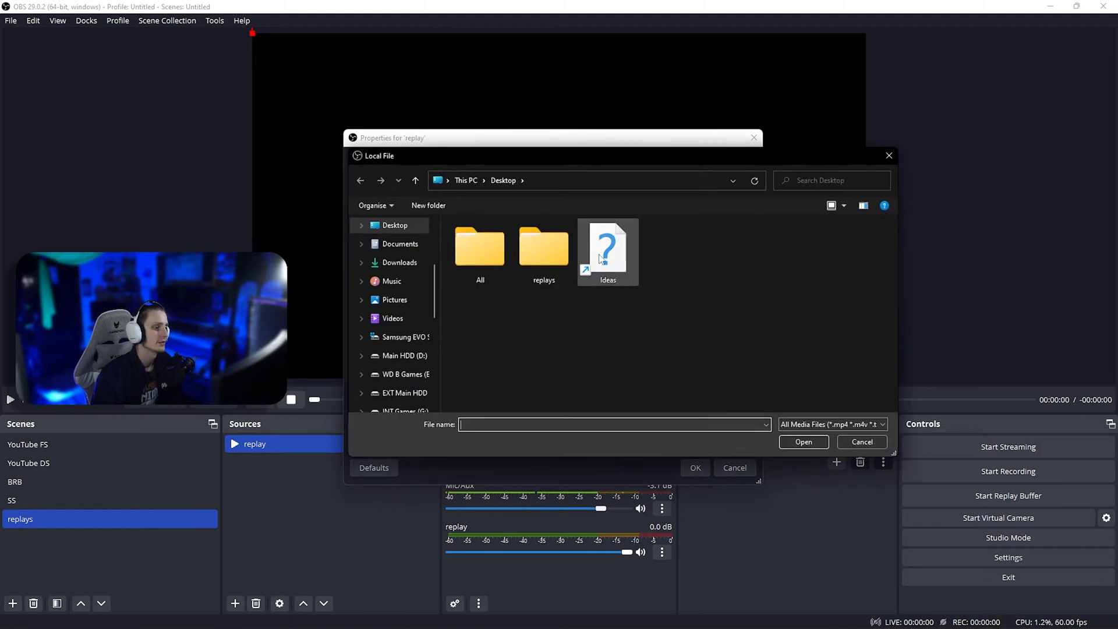
{"action": "double_click", "coordinate": [543, 250]}
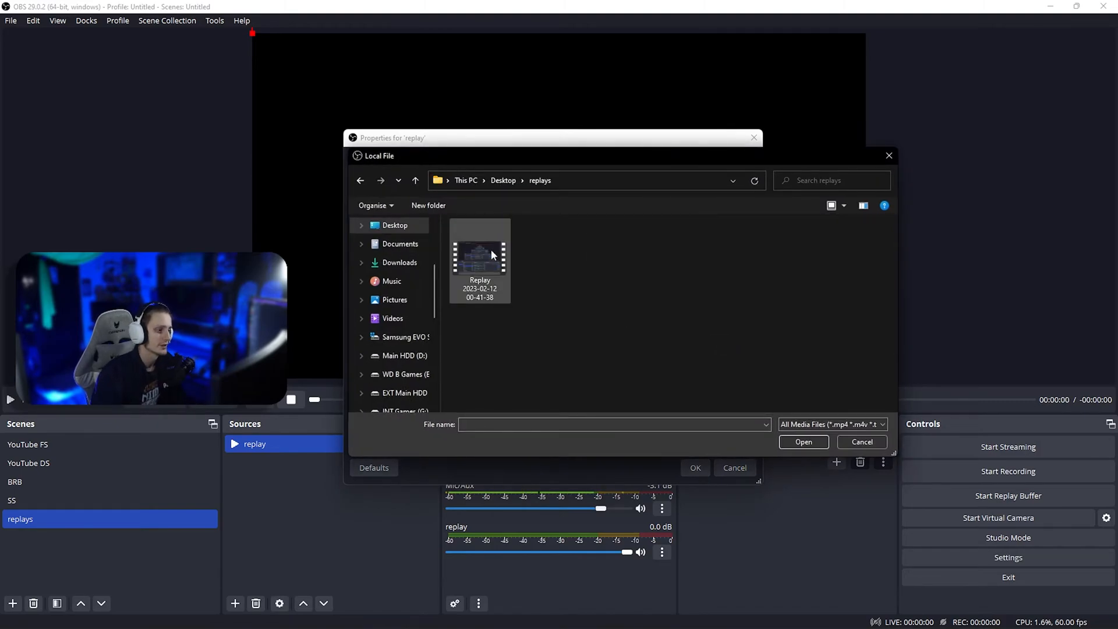
{"action": "left_click", "coordinate": [480, 257]}
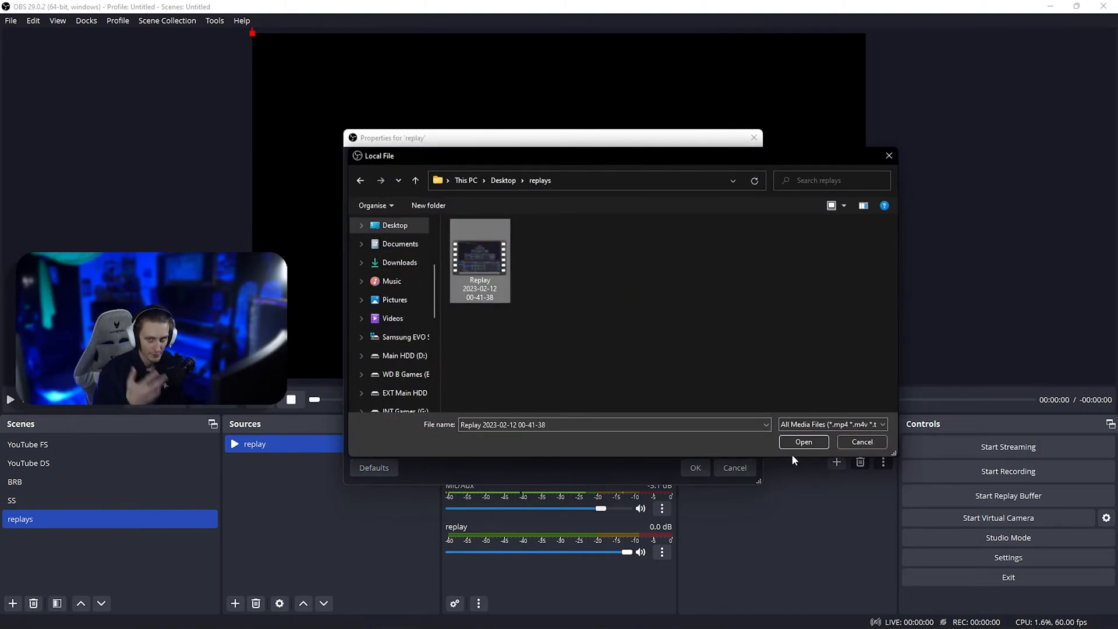
{"action": "left_click", "coordinate": [803, 441]}
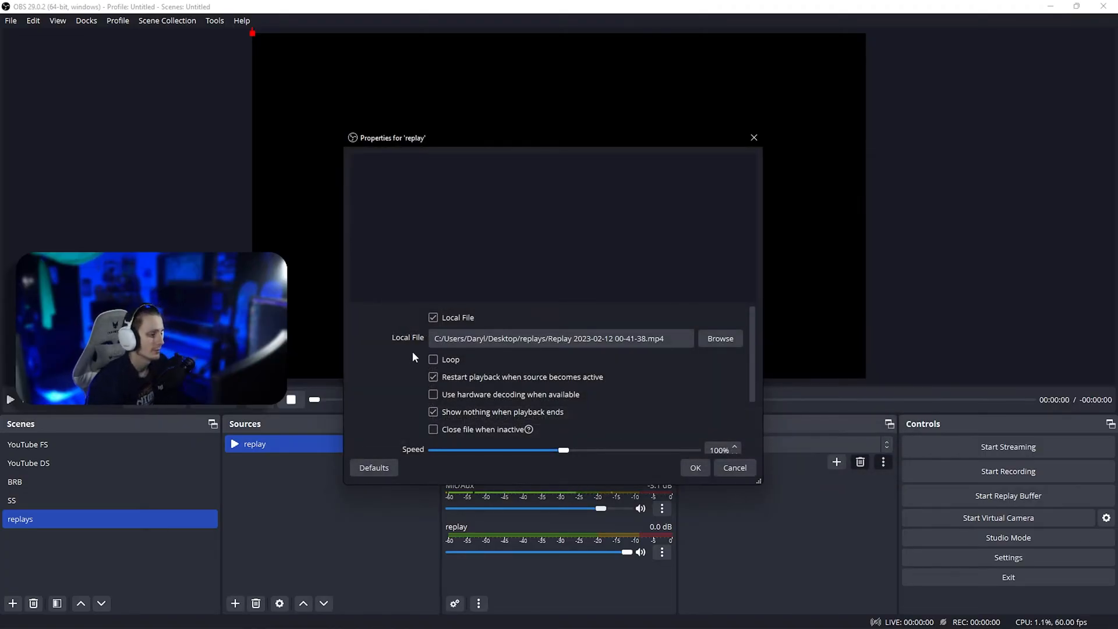
{"action": "left_click", "coordinate": [432, 359]}
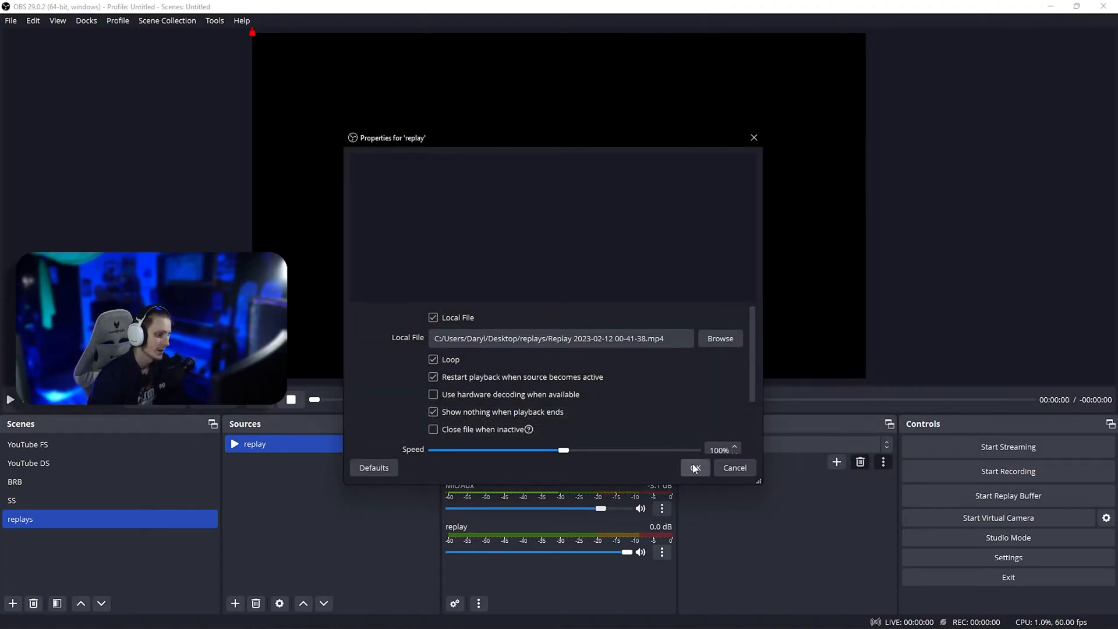
{"action": "left_click", "coordinate": [694, 467]}
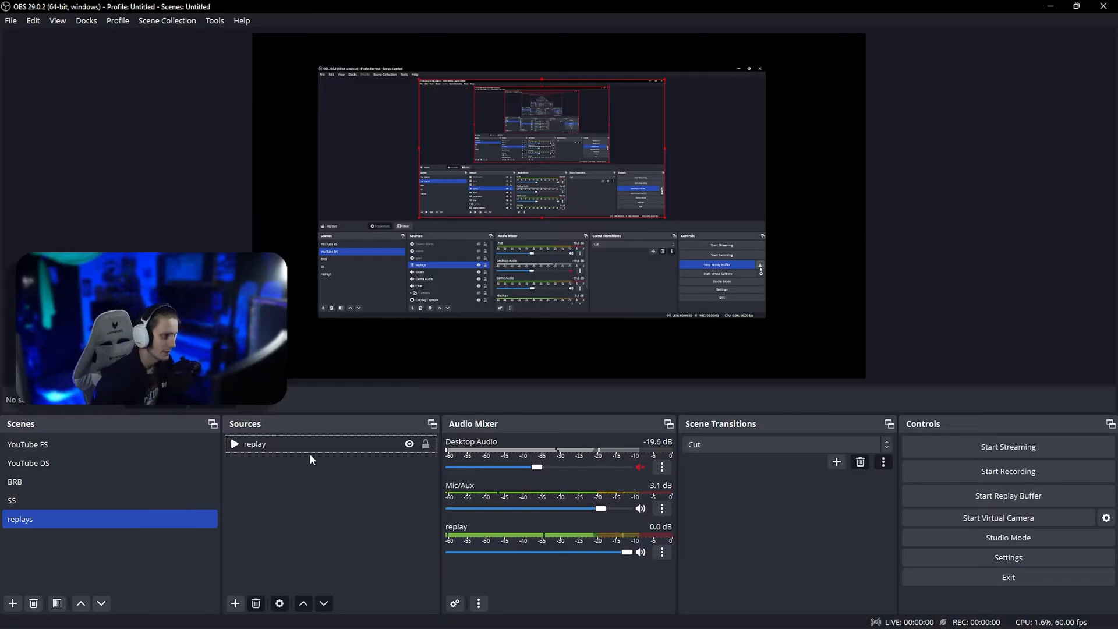
Load instant-replay.lua in Tools > Scripts and choose replay as its Media Source.
{"action": "left_click", "coordinate": [213, 20]}
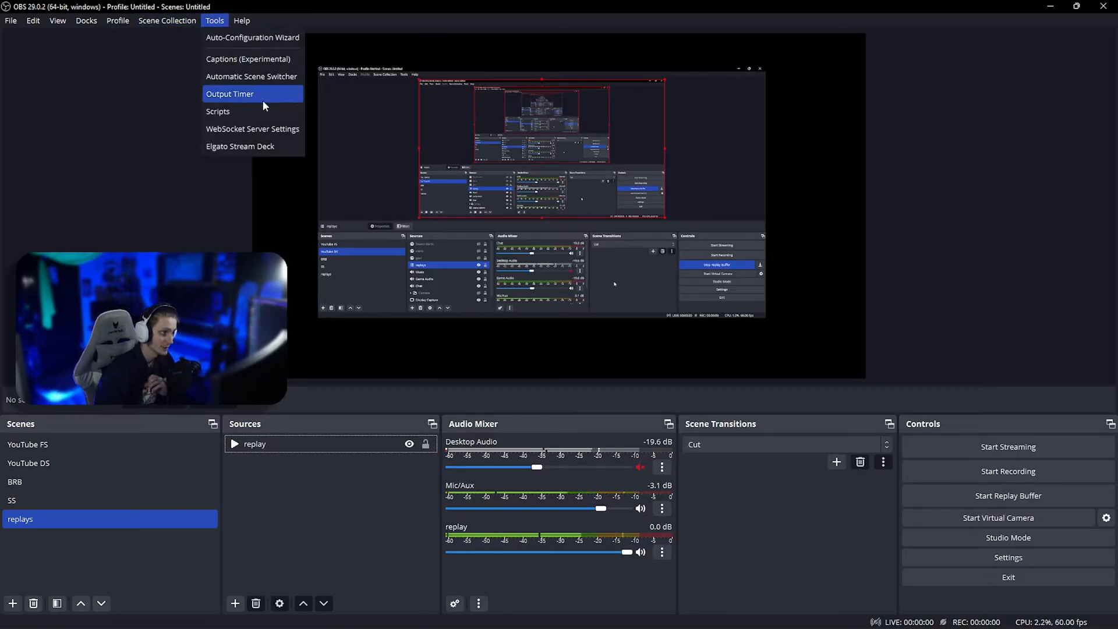
{"action": "left_click", "coordinate": [217, 111]}
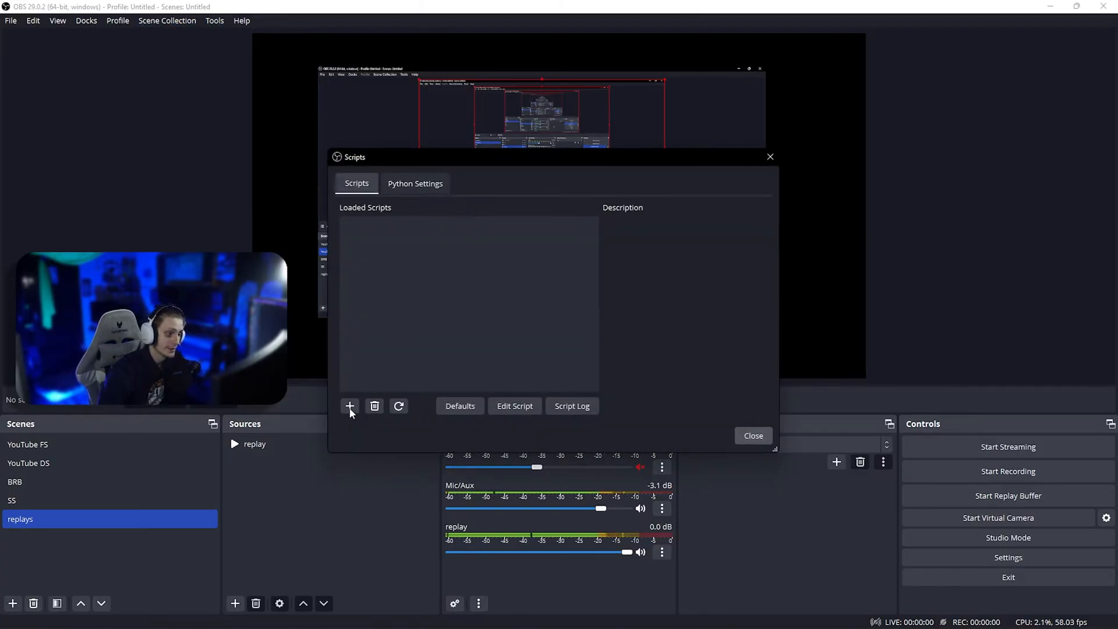
{"action": "left_click", "coordinate": [349, 406]}
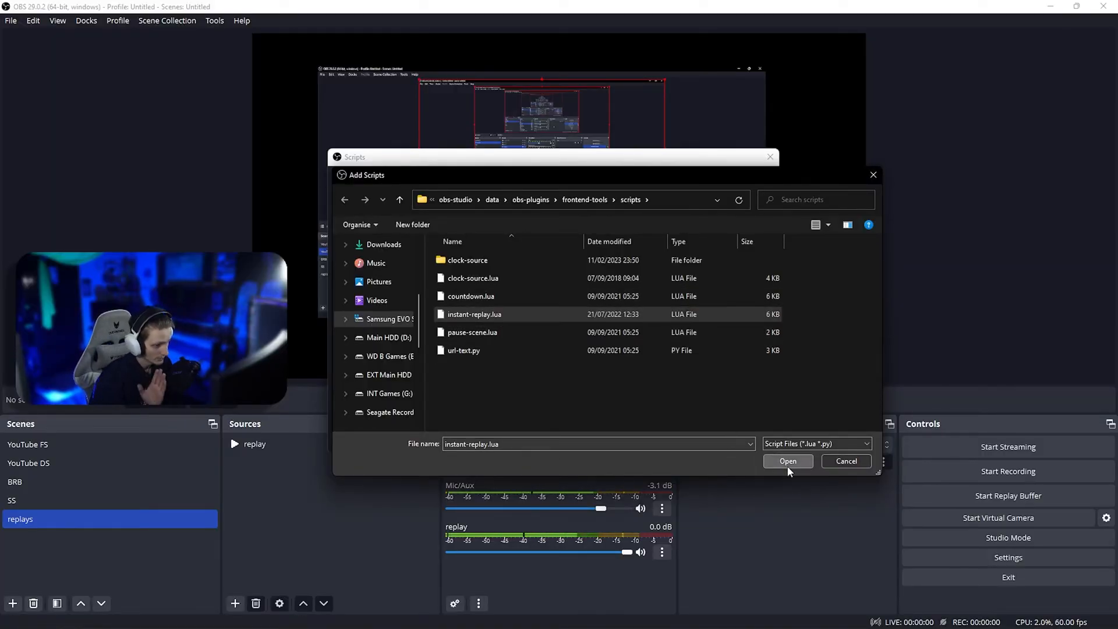
{"action": "left_click", "coordinate": [787, 460]}
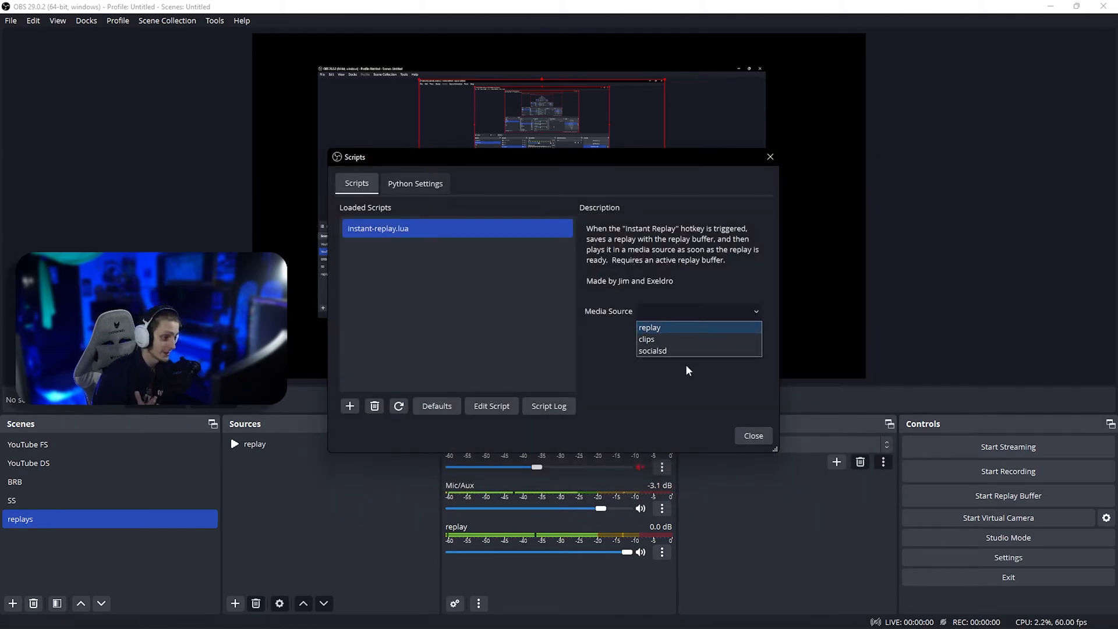
{"action": "left_click", "coordinate": [753, 436]}
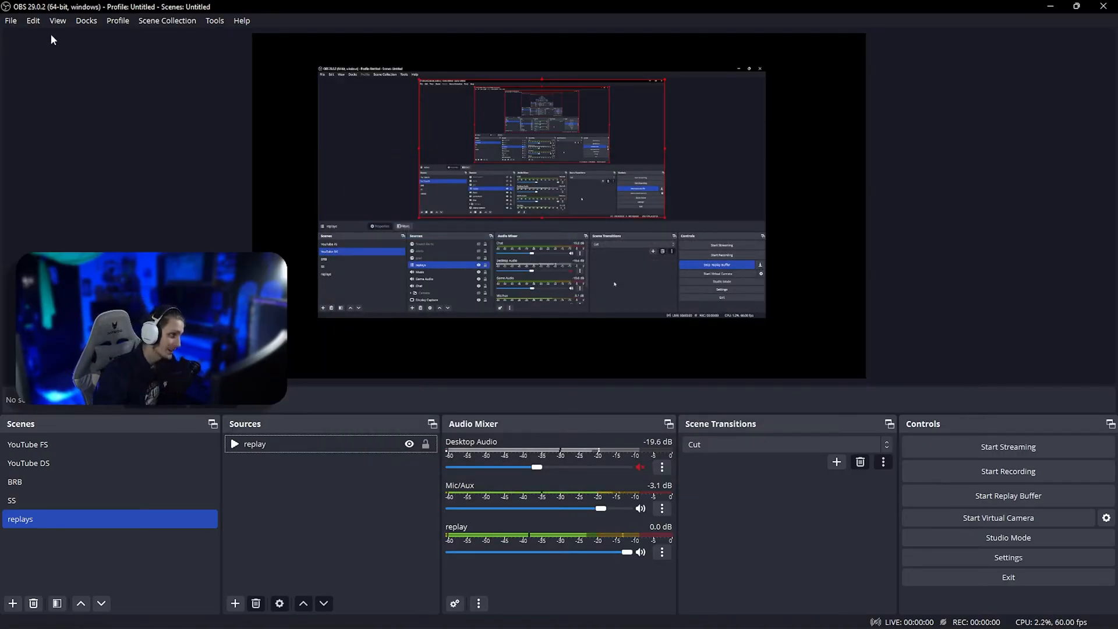
In Hotkeys settings filtered by 'repl', bind key 5 to Instant Replay and apply.
{"action": "left_click", "coordinate": [11, 19]}
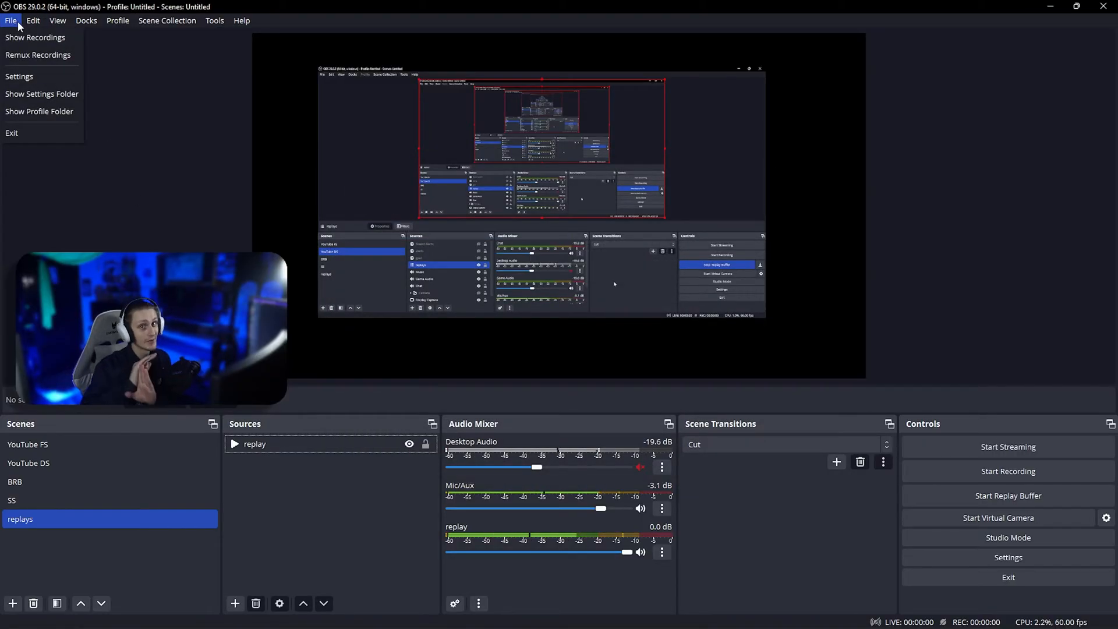
{"action": "left_click", "coordinate": [19, 76]}
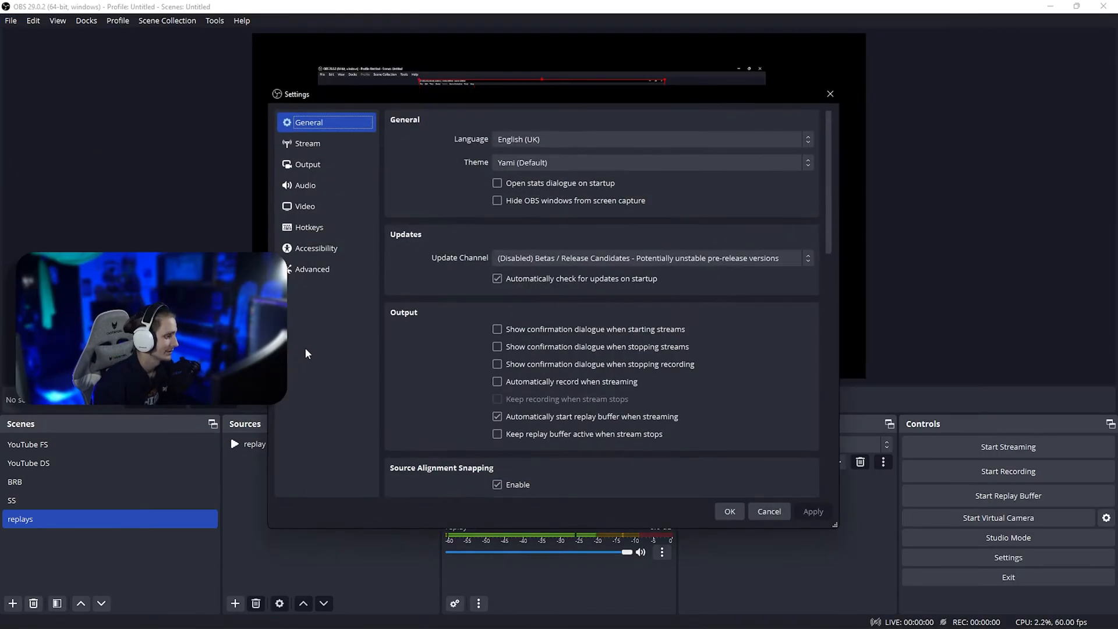
{"action": "left_click", "coordinate": [308, 226]}
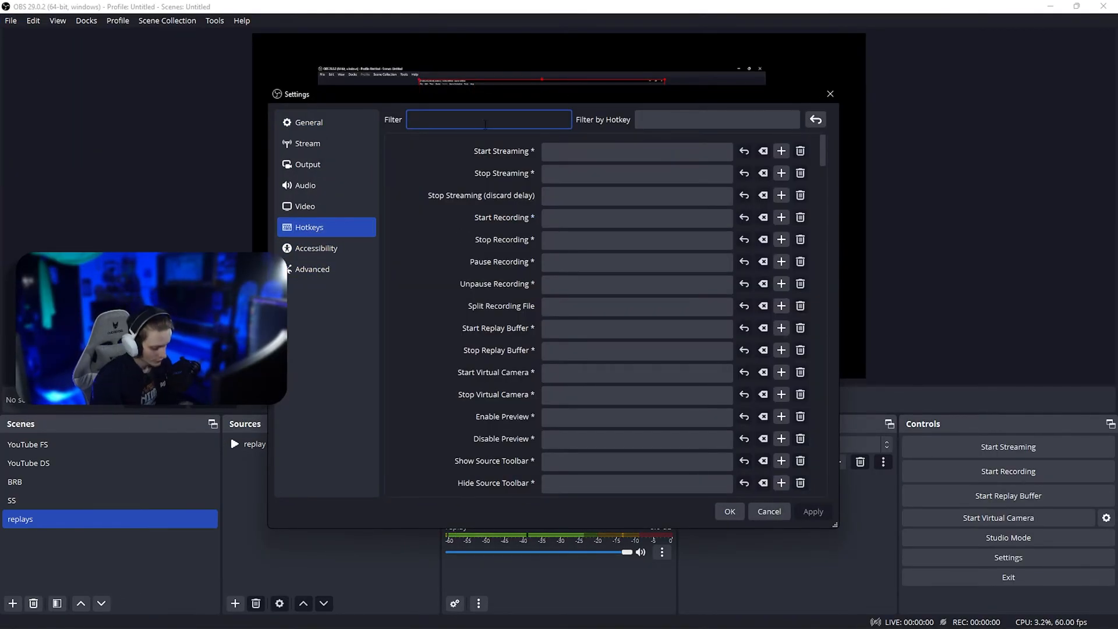
{"action": "type", "text": "repl"}
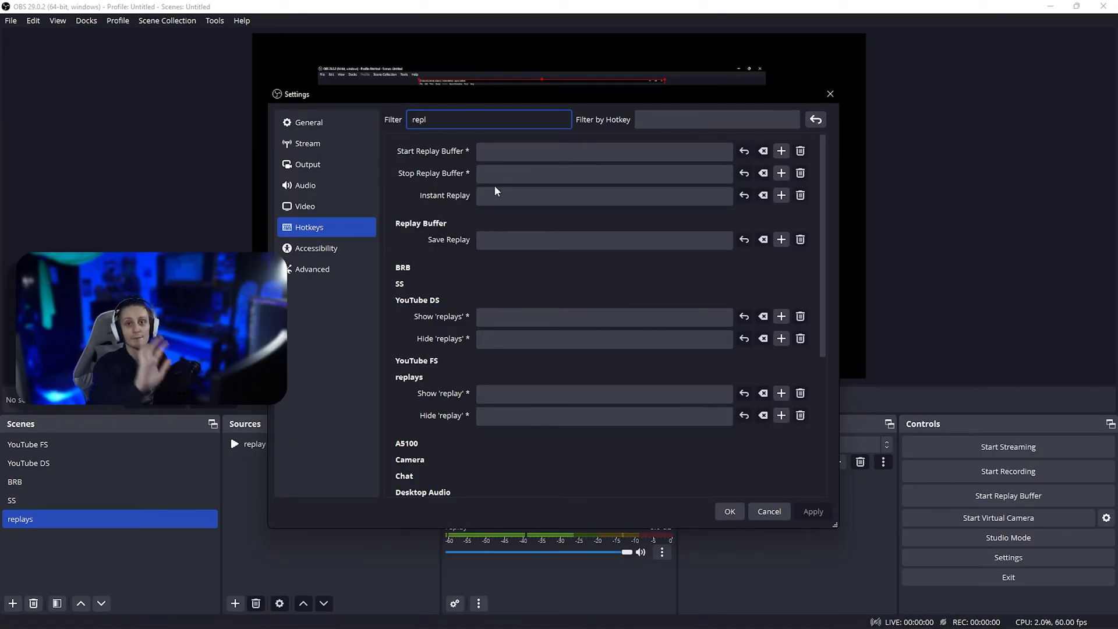
{"action": "left_click", "coordinate": [603, 196]}
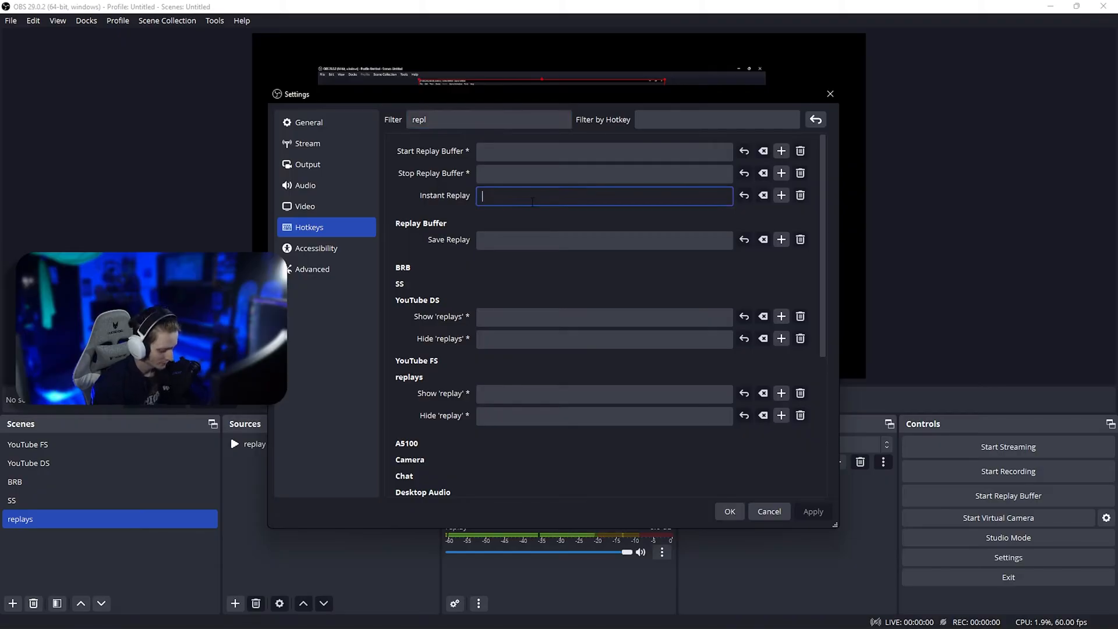
{"action": "type", "text": "5"}
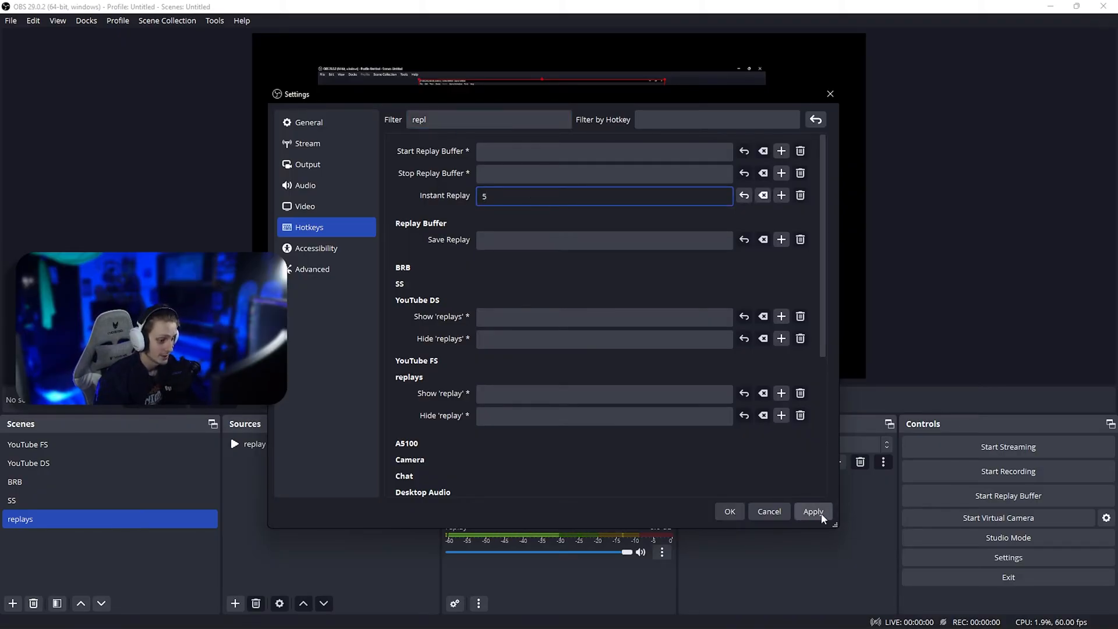
{"action": "left_click", "coordinate": [489, 119]}
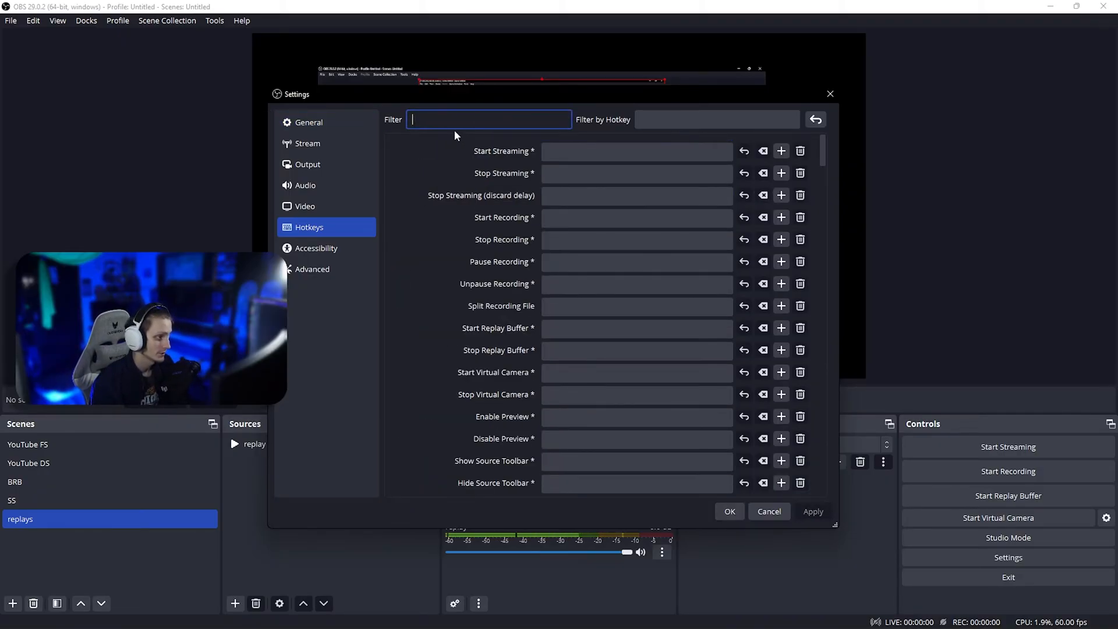
Under YouTube DS hotkeys, bind Show 'replays' to 6 and Hide 'replays' to 7, then apply and close Settings.
{"action": "scroll", "scroll_direction": "down", "scroll_amount": 3}
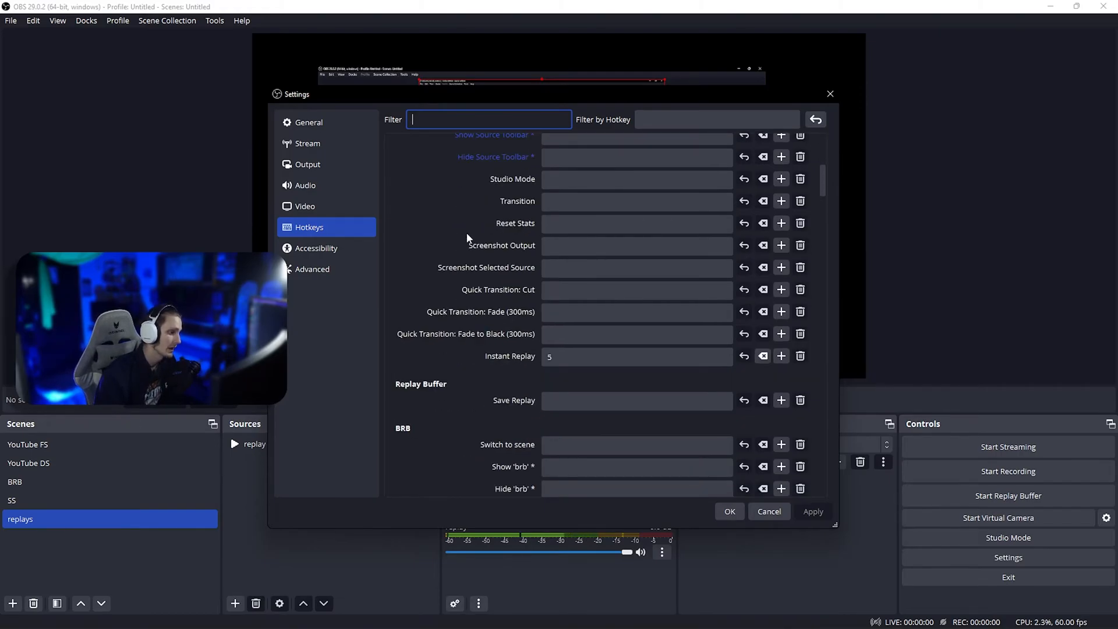
{"action": "scroll", "scroll_direction": "down", "scroll_amount": 3}
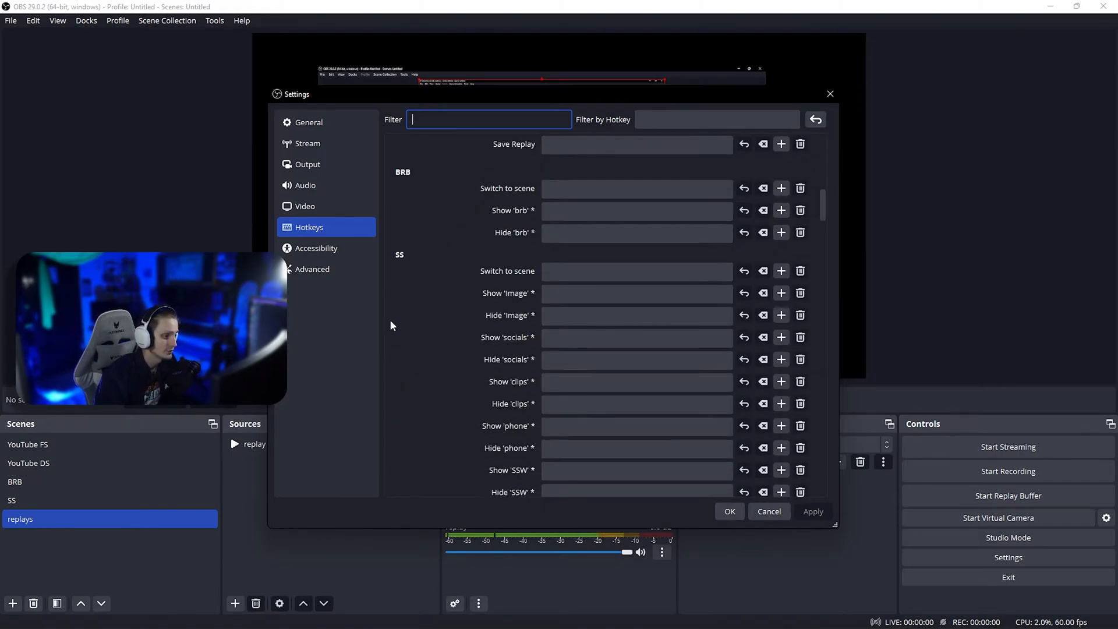
{"action": "scroll", "scroll_direction": "down", "scroll_amount": 3}
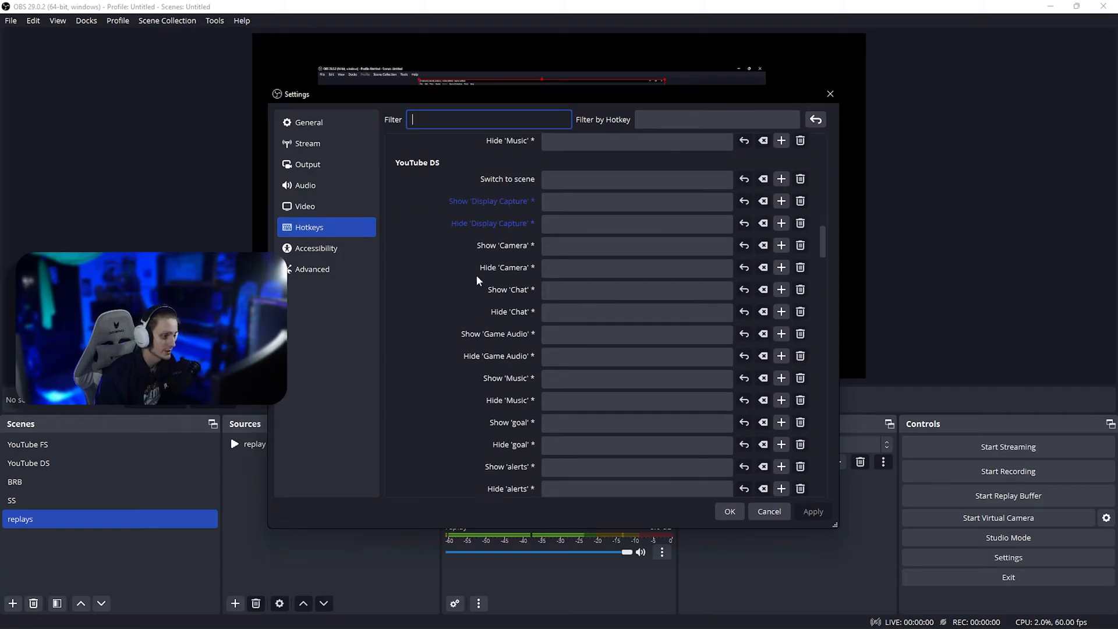
{"action": "scroll", "scroll_direction": "down", "scroll_amount": 3}
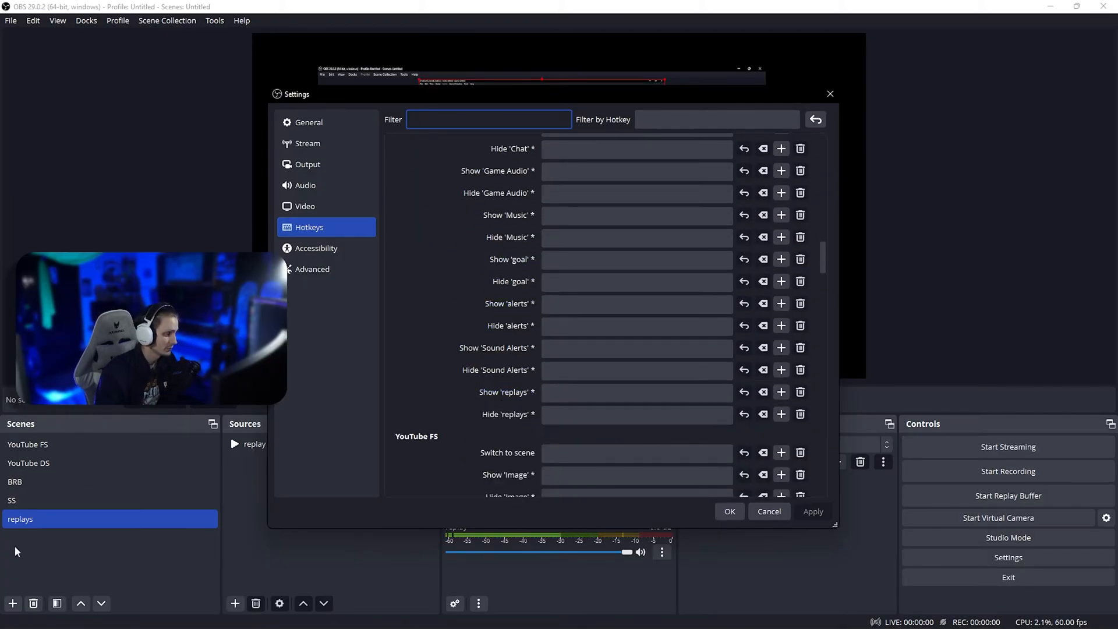
{"action": "mouse_move", "coordinate": [532, 392]}
{"action": "type", "text": "7"}
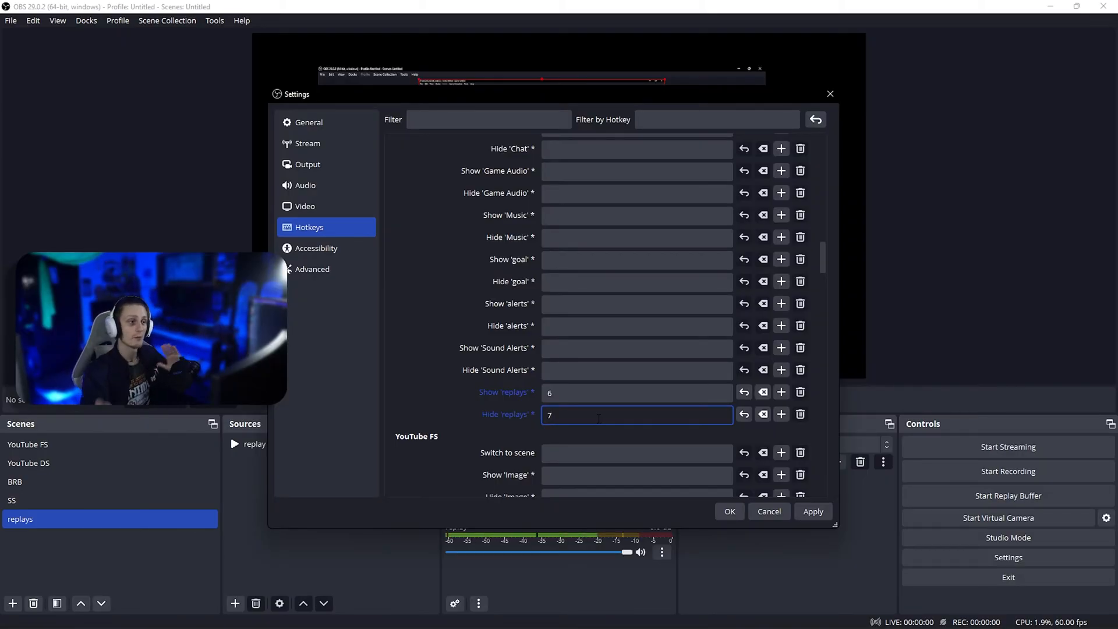
{"action": "left_click", "coordinate": [813, 512]}
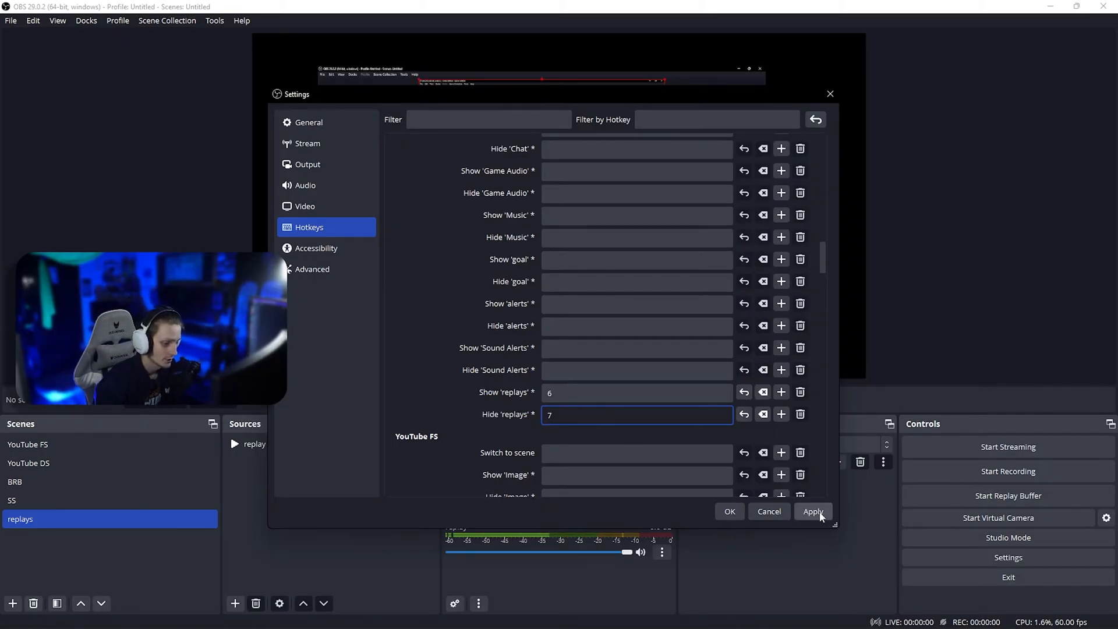
{"action": "left_click", "coordinate": [813, 511]}
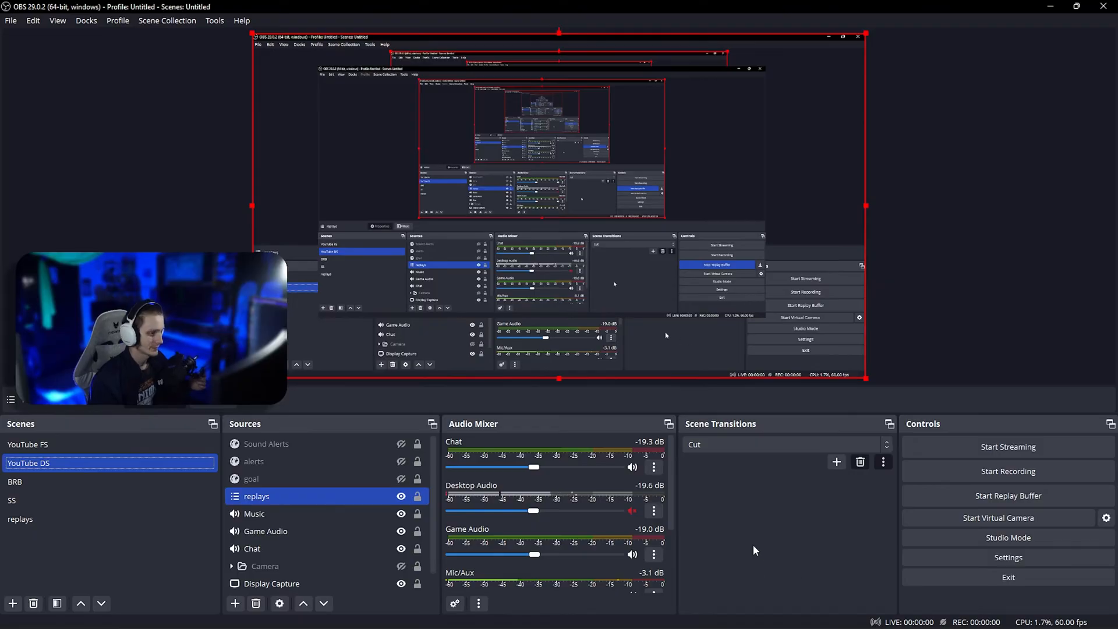
{"action": "mouse_move", "coordinate": [590, 223]}
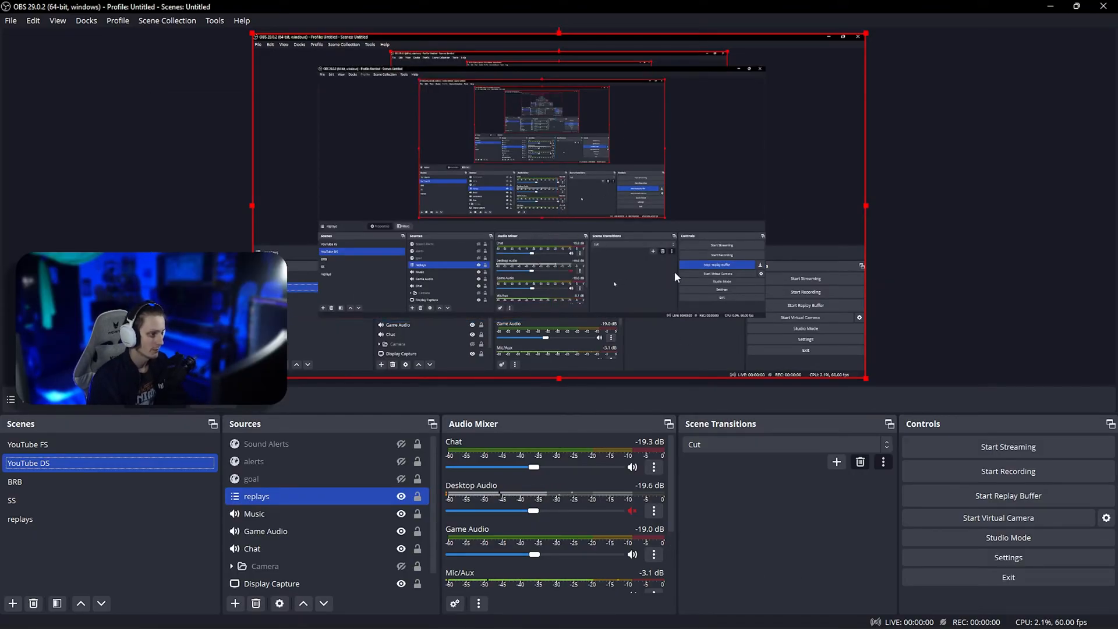
{"action": "mouse_move", "coordinate": [756, 499]}
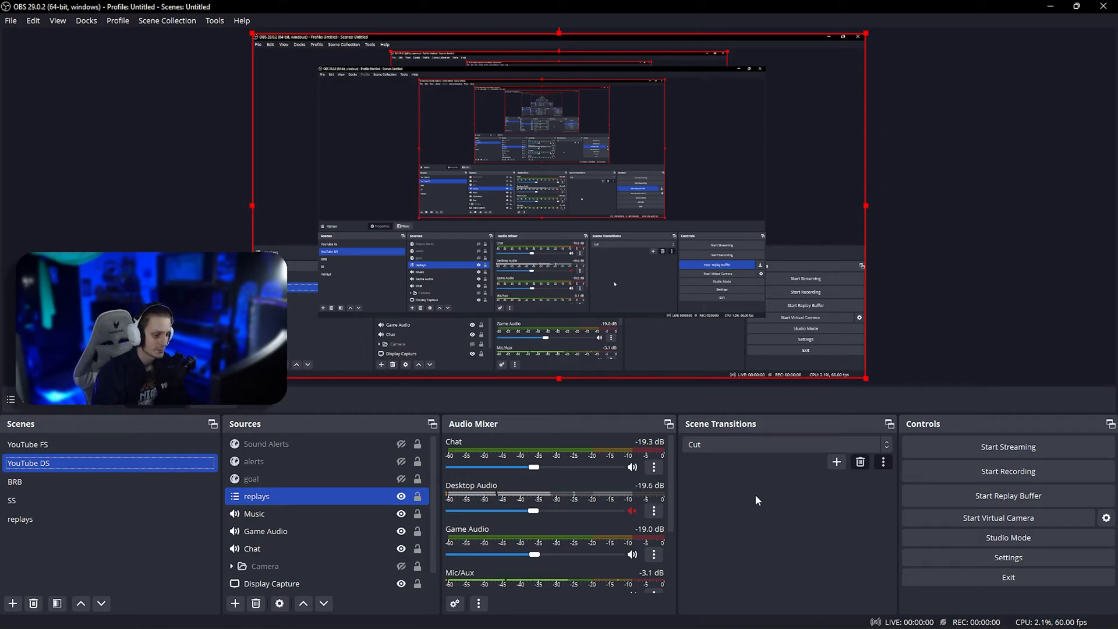